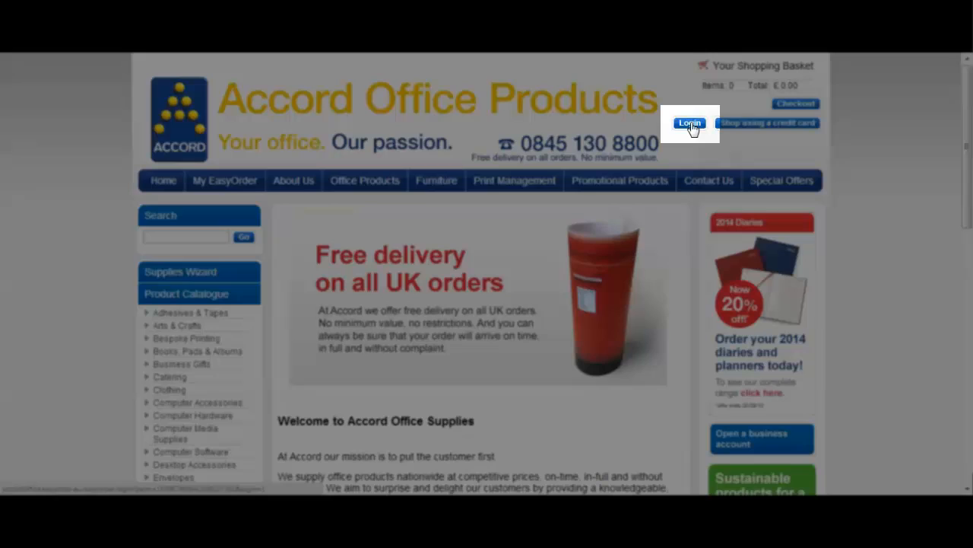
Preview the password-reminder form, then sign in with the stored email and password.
click(689, 122)
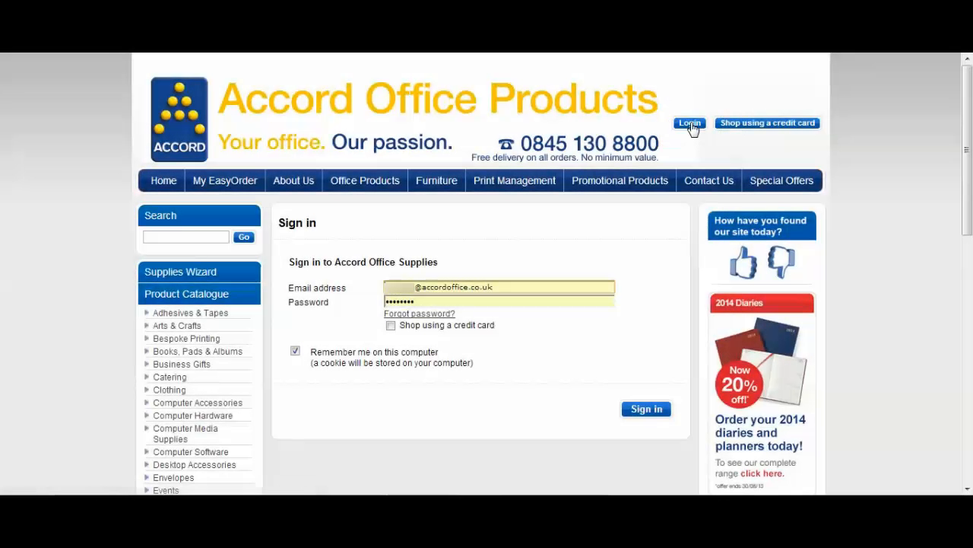
mouse_move(689, 122)
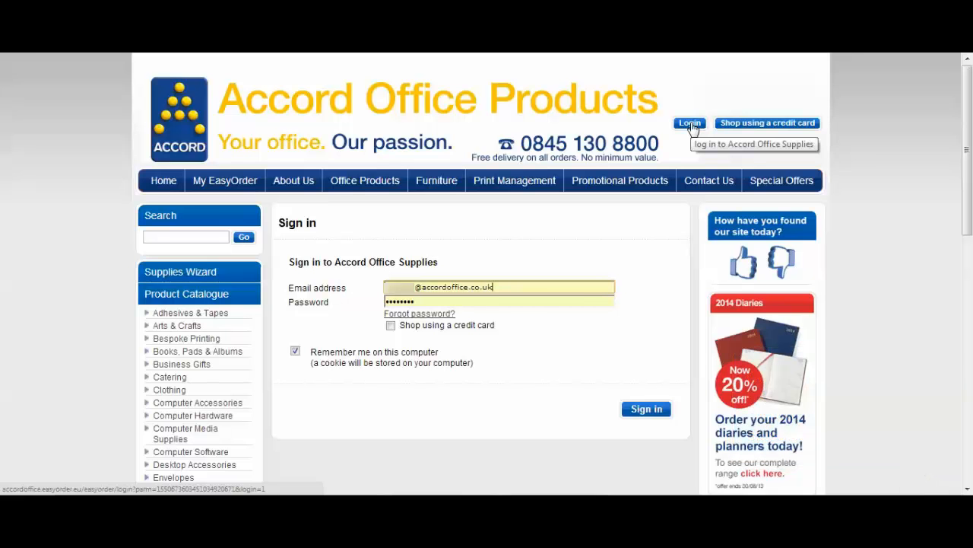
mouse_move(534, 291)
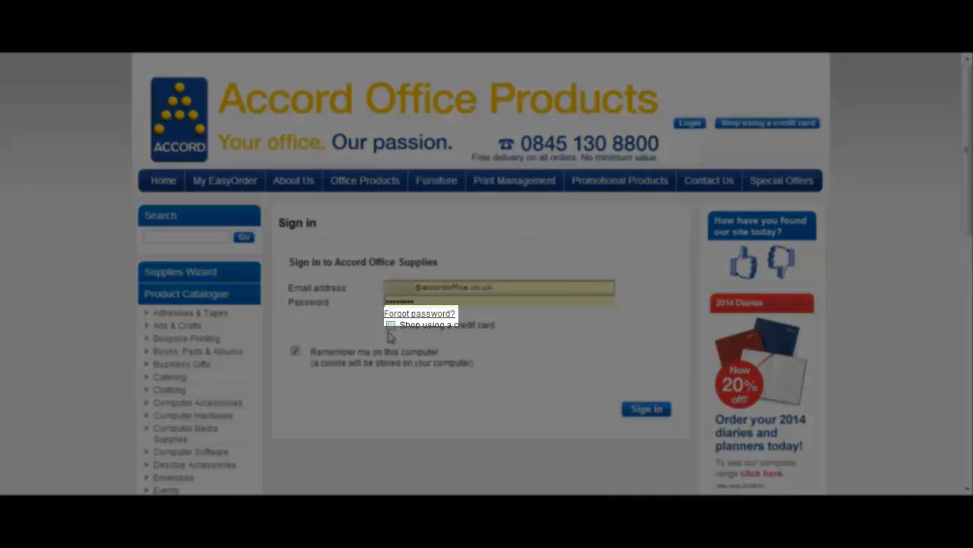
click(419, 313)
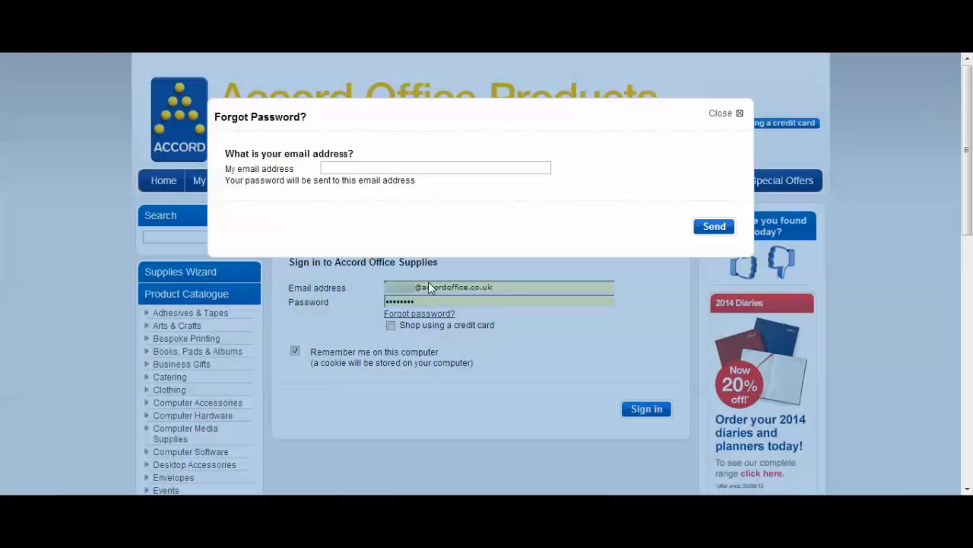
click(721, 112)
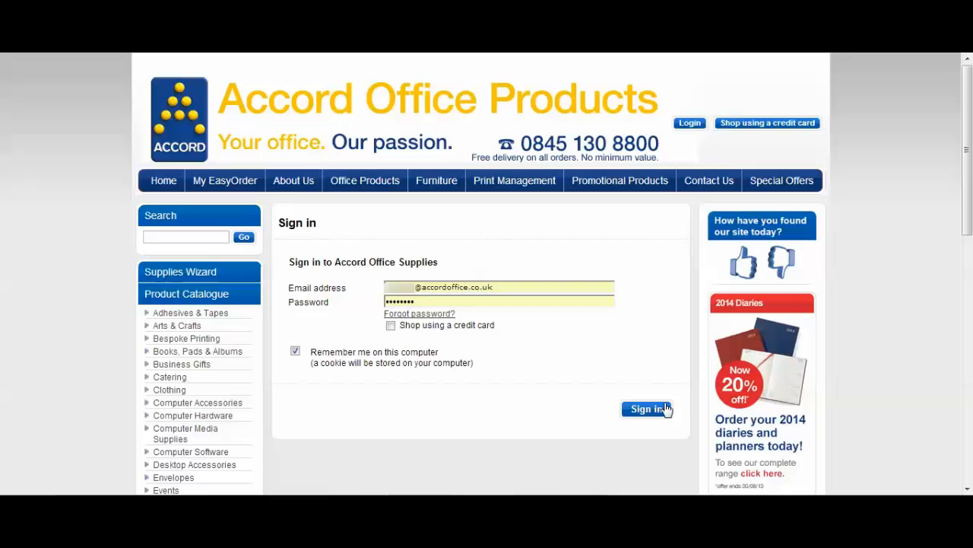
click(646, 408)
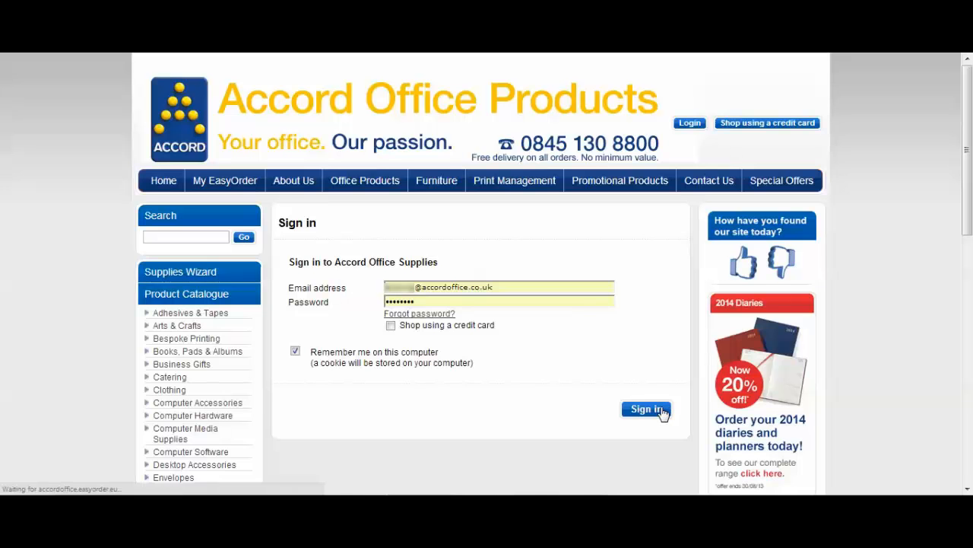
Finish signing in and tour the home page menus, favourites and Your Details panel.
click(646, 410)
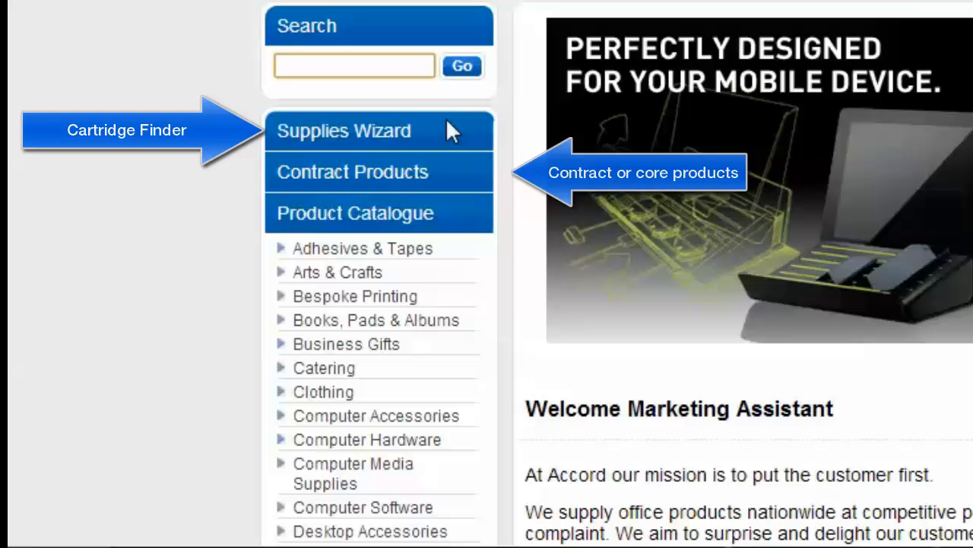
scroll(down, 3)
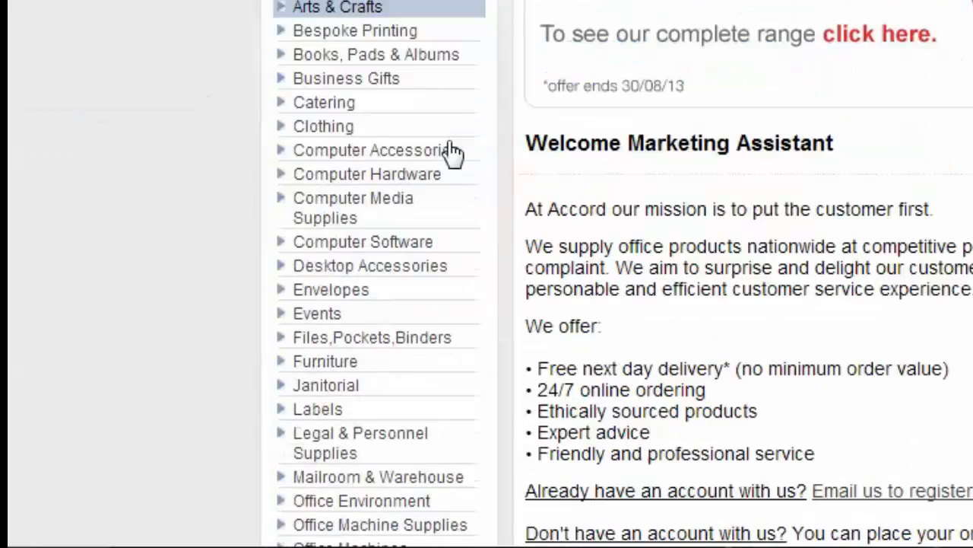
scroll(down, 3)
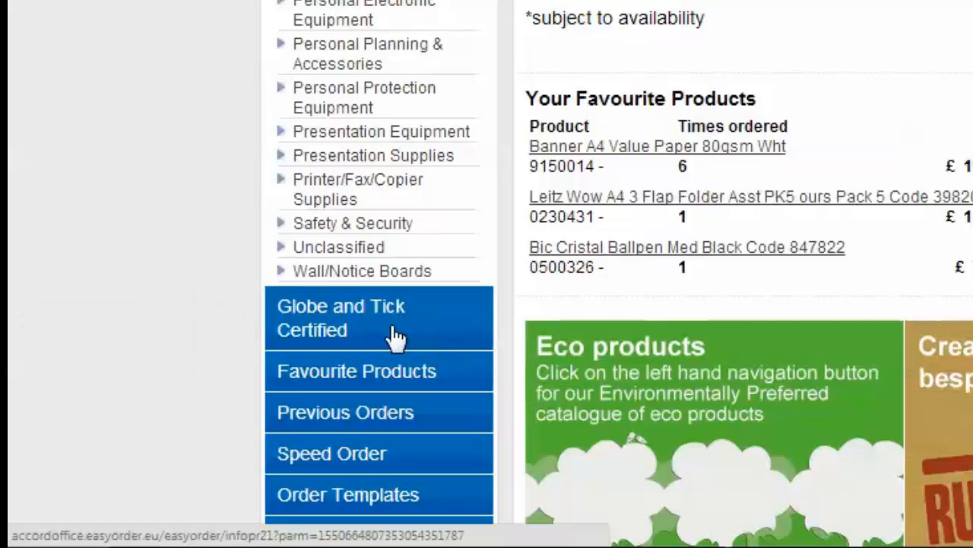
mouse_move(356, 371)
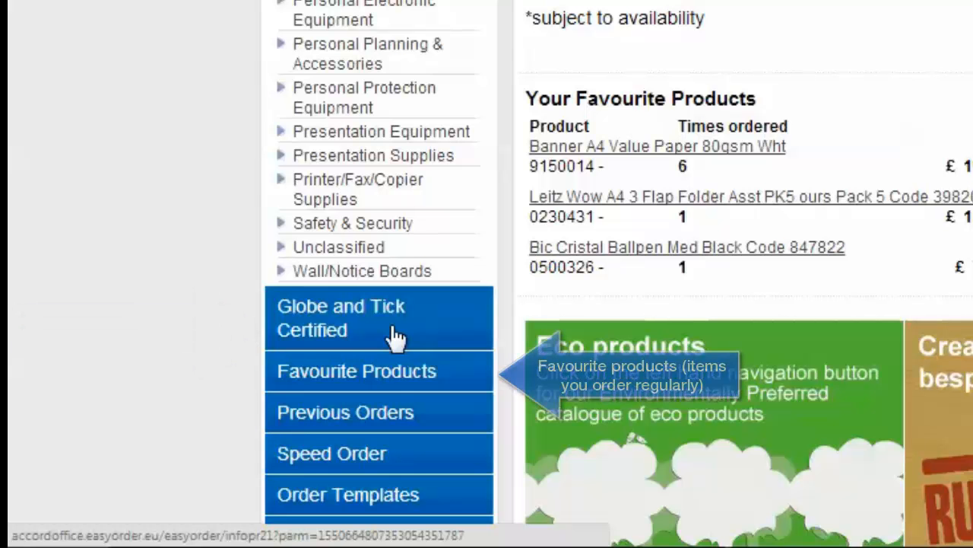
mouse_move(399, 391)
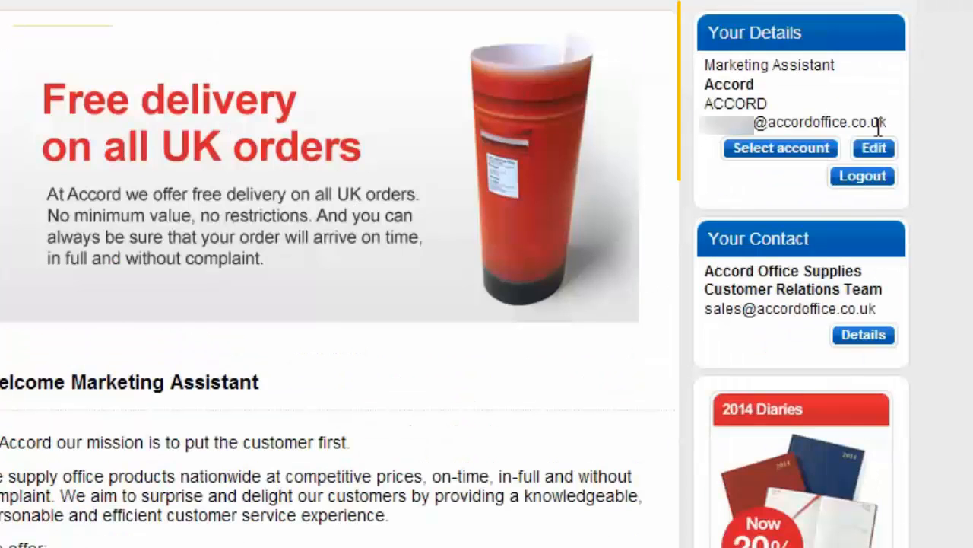
mouse_move(820, 288)
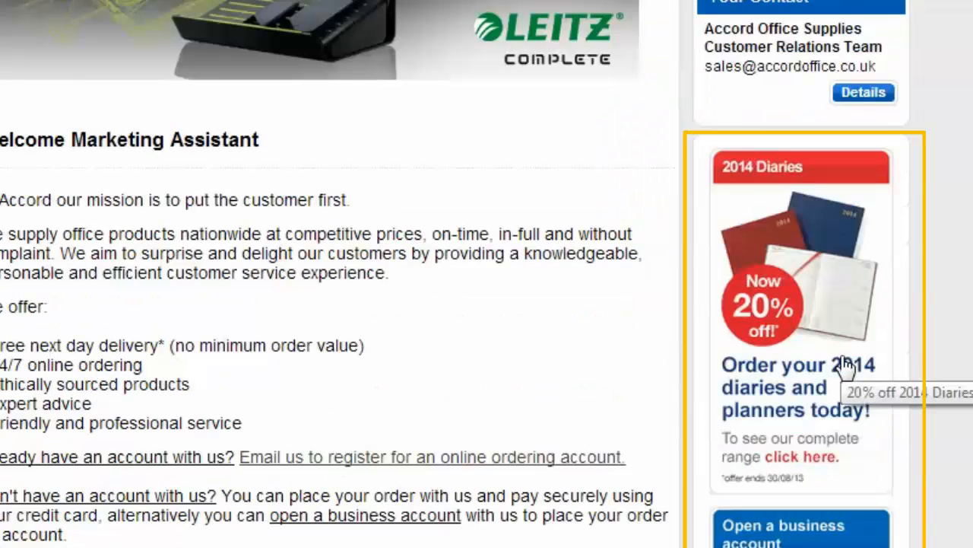
scroll(down, 3)
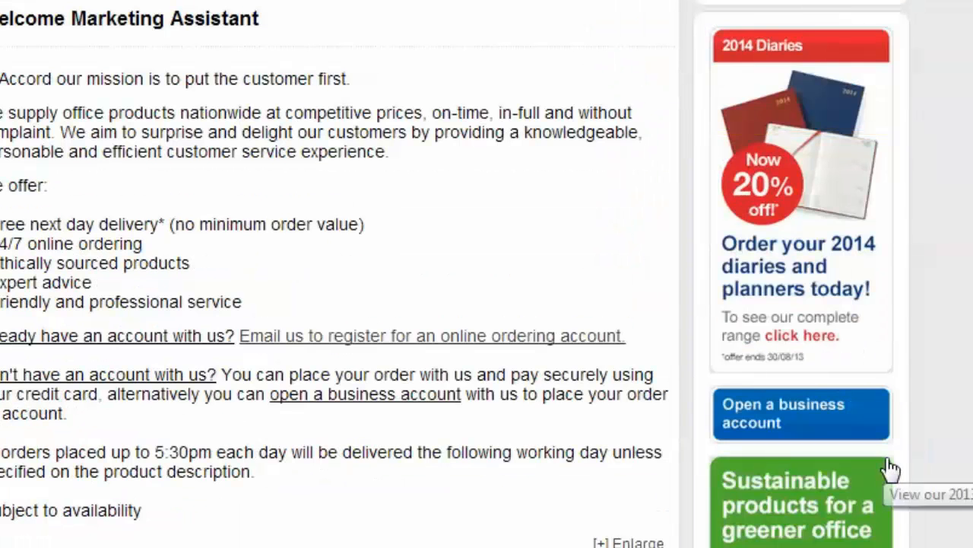
scroll(down, 3)
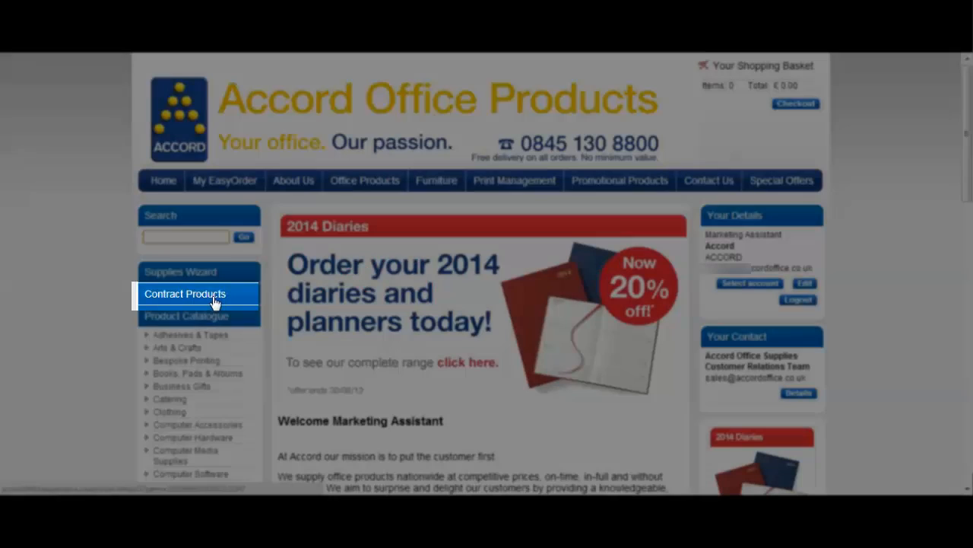
Browse Contract Products > Paper > Copier/Inkjet/Laser A4 to the White 80gsm Banner paper page.
click(184, 293)
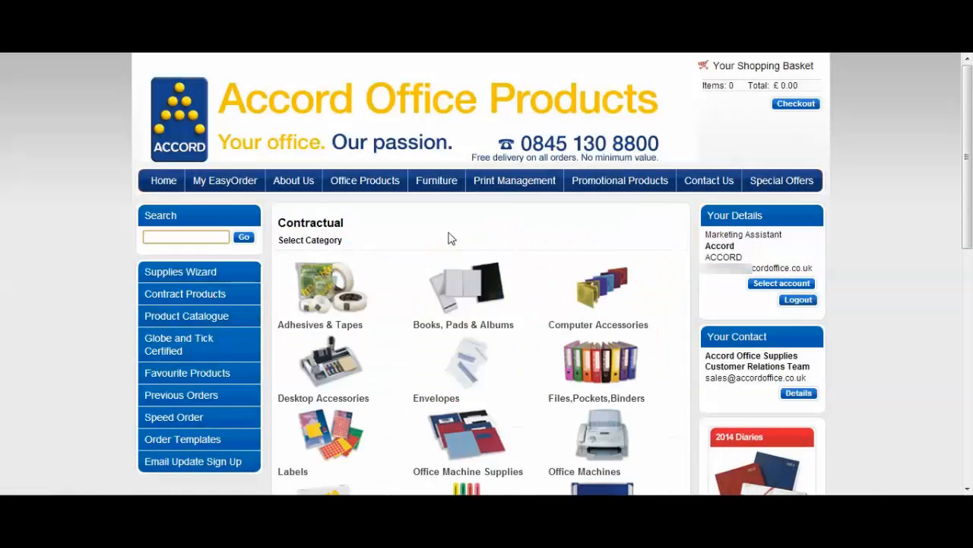
scroll(down, 3)
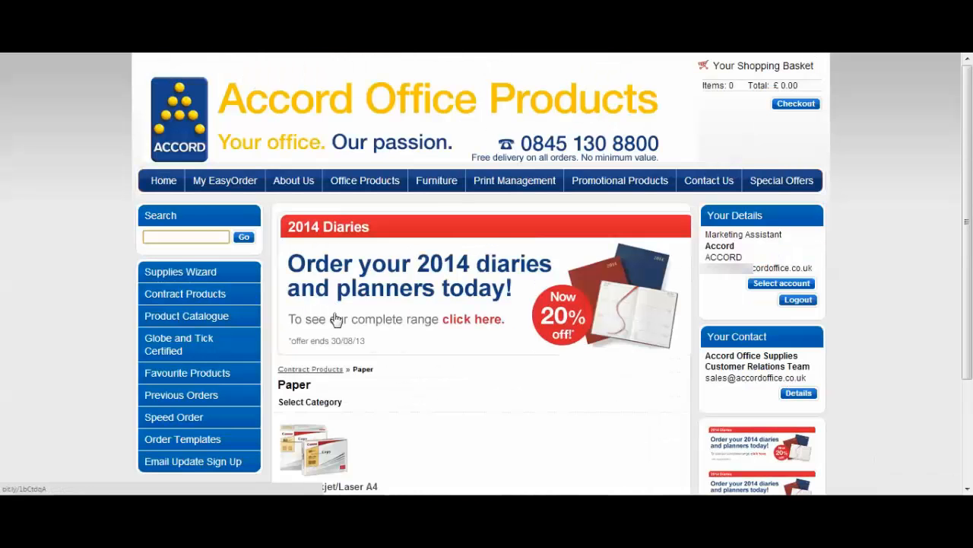
scroll(down, 3)
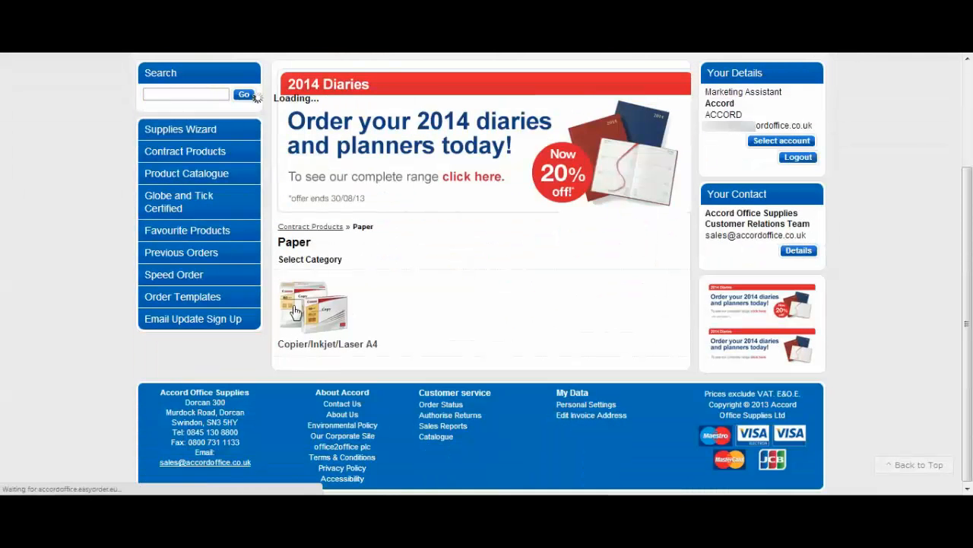
click(312, 305)
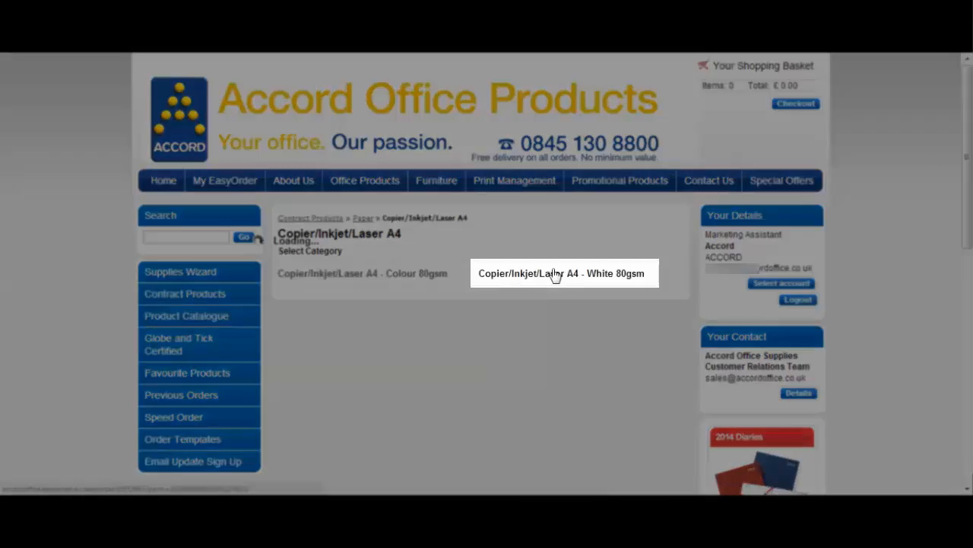
click(563, 273)
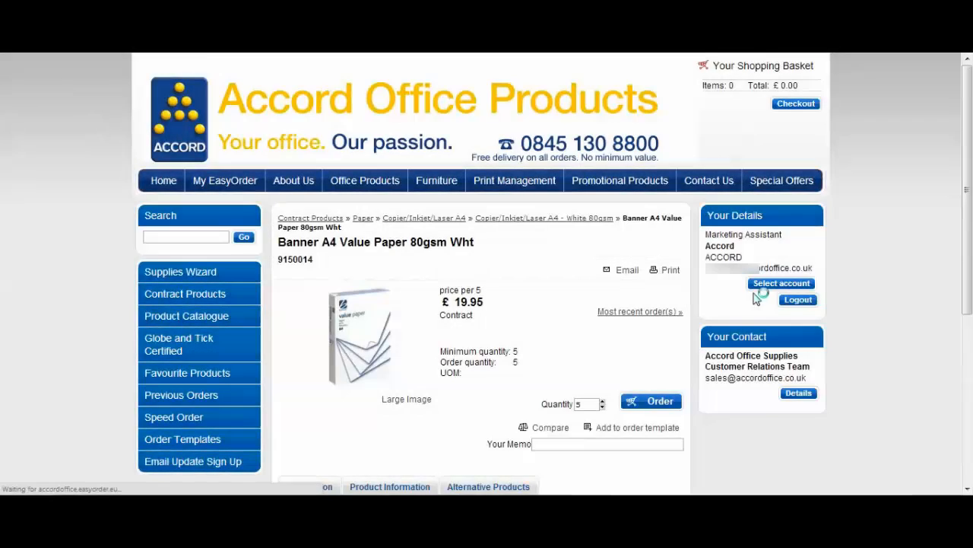
Review the Banner paper's image, product information and £14.95 alternative, with quantity 10.
scroll(down, 3)
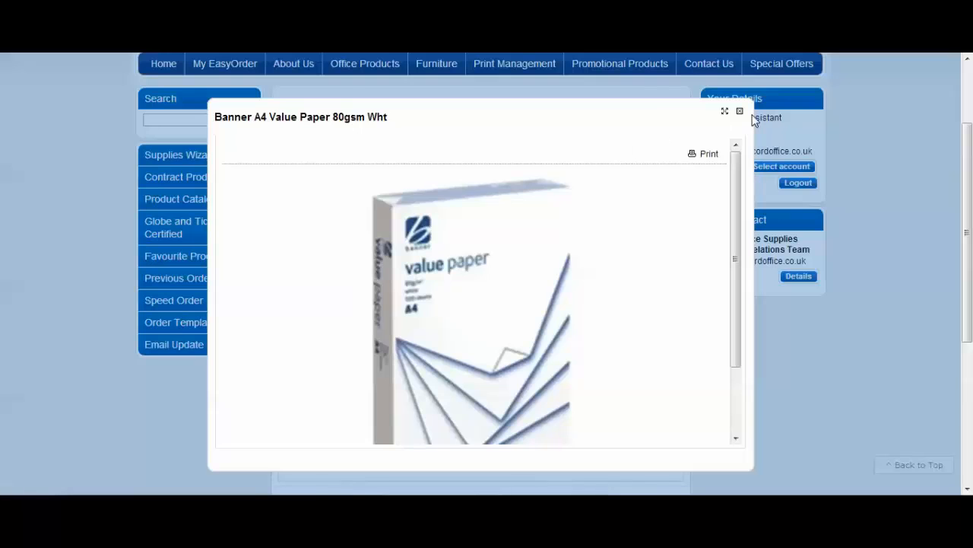
click(738, 111)
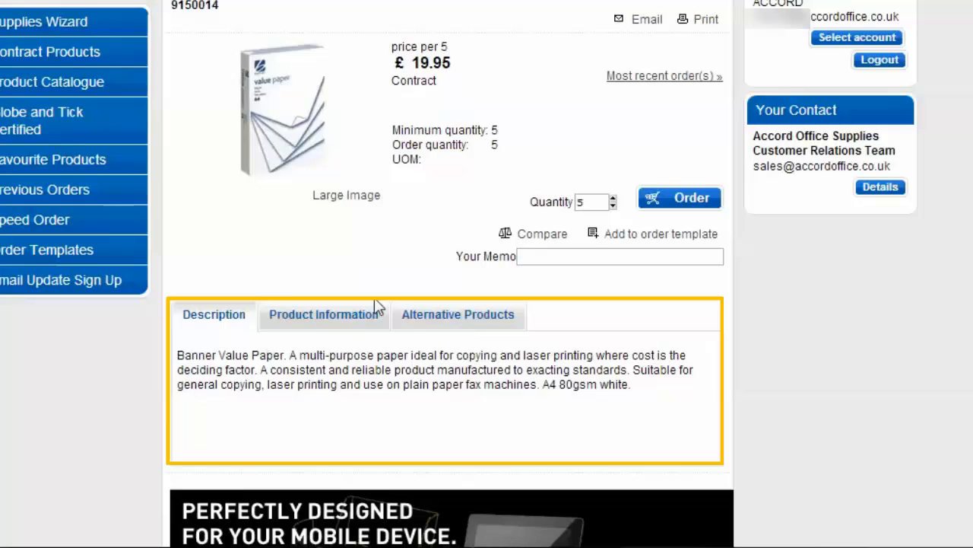
click(323, 314)
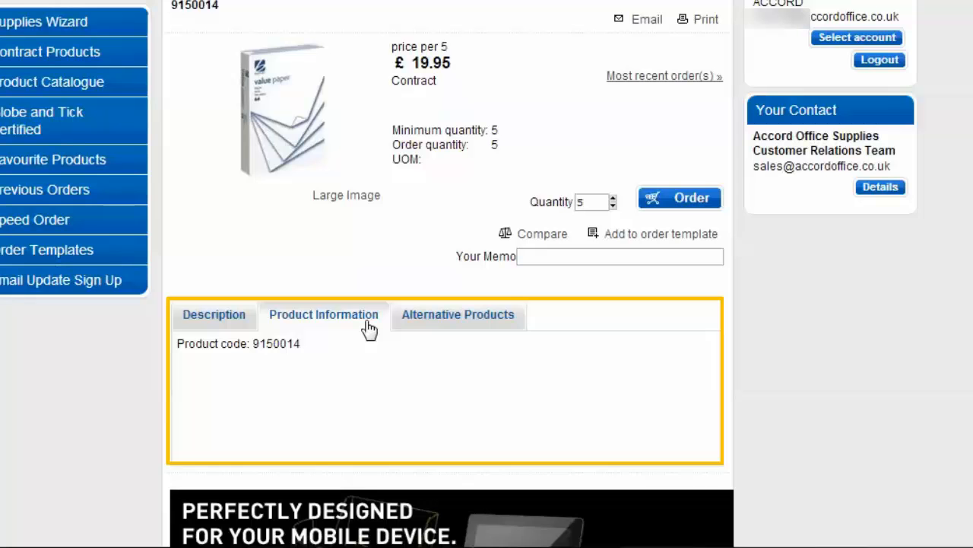
mouse_move(447, 315)
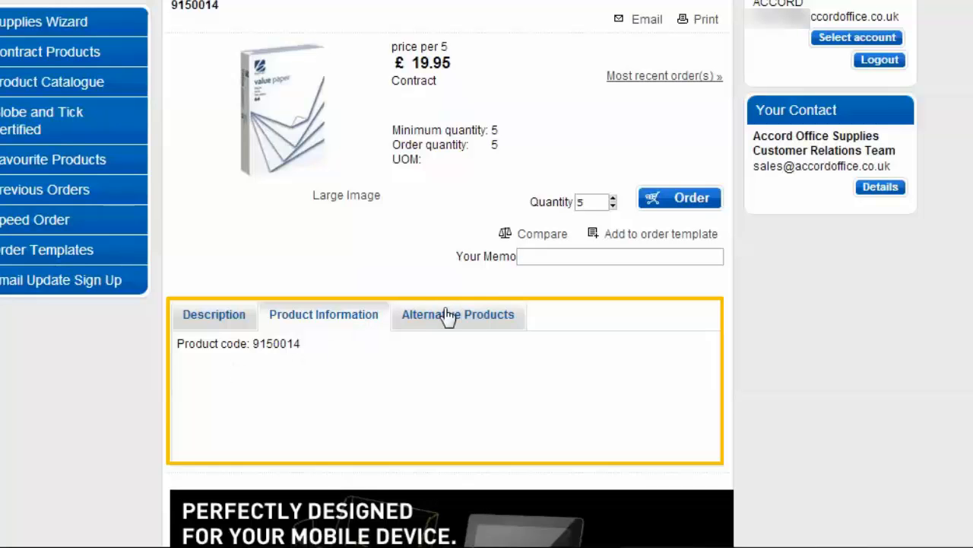
click(457, 314)
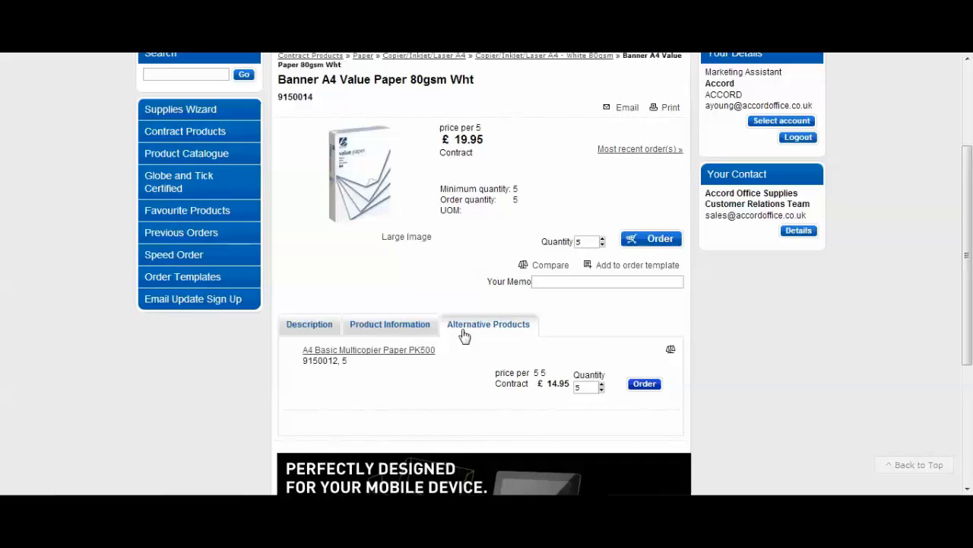
scroll(up, 3)
text(10)
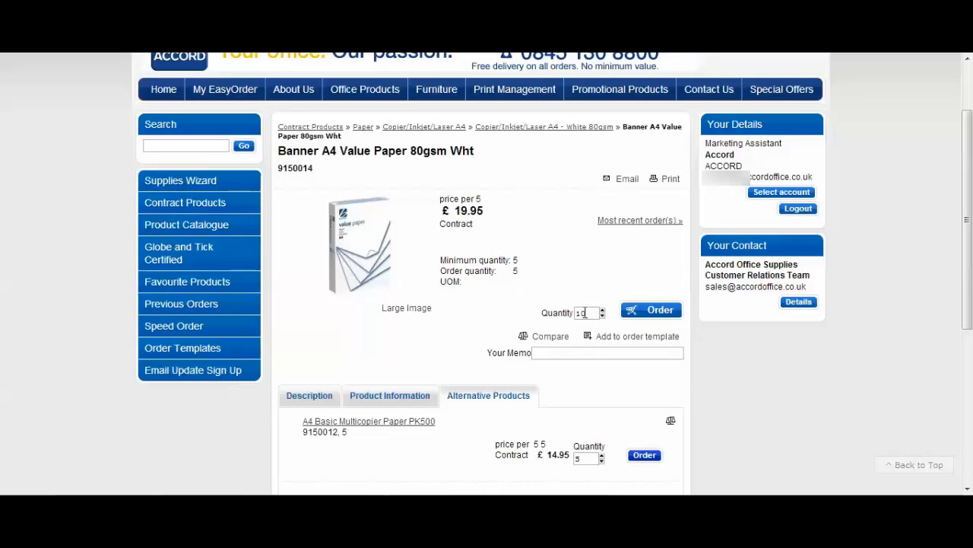
Order 10 Banner A4 paper (£39.90), then change the quantity to 5 (£19.95).
click(650, 309)
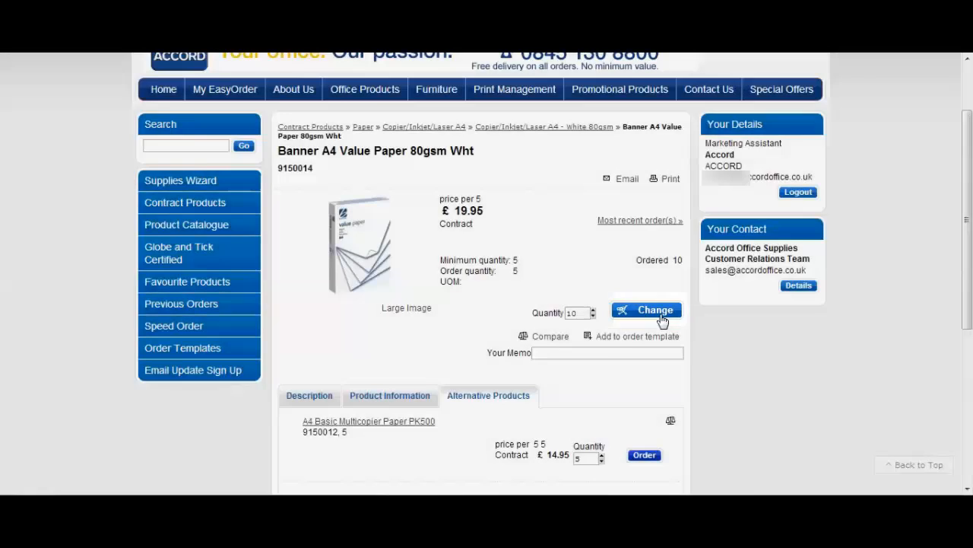
click(646, 310)
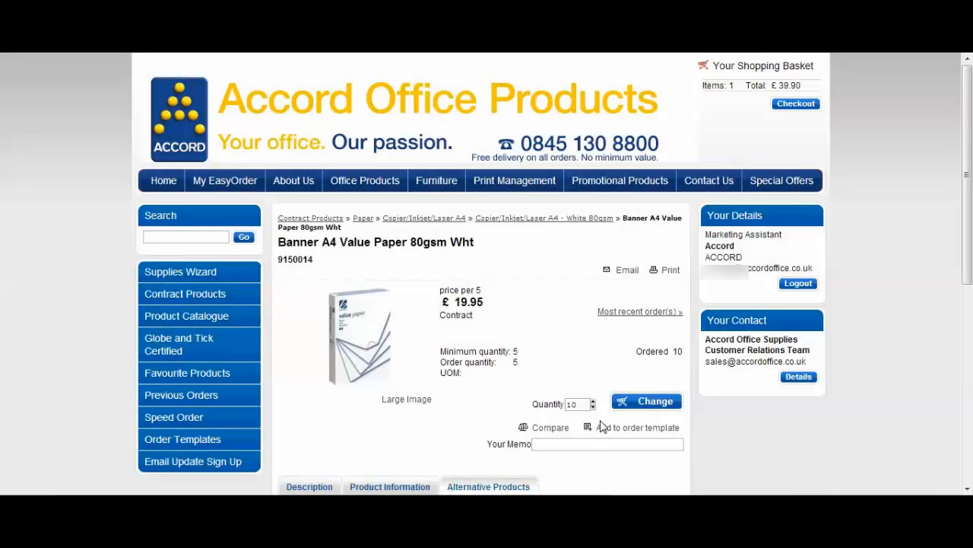
mouse_move(596, 413)
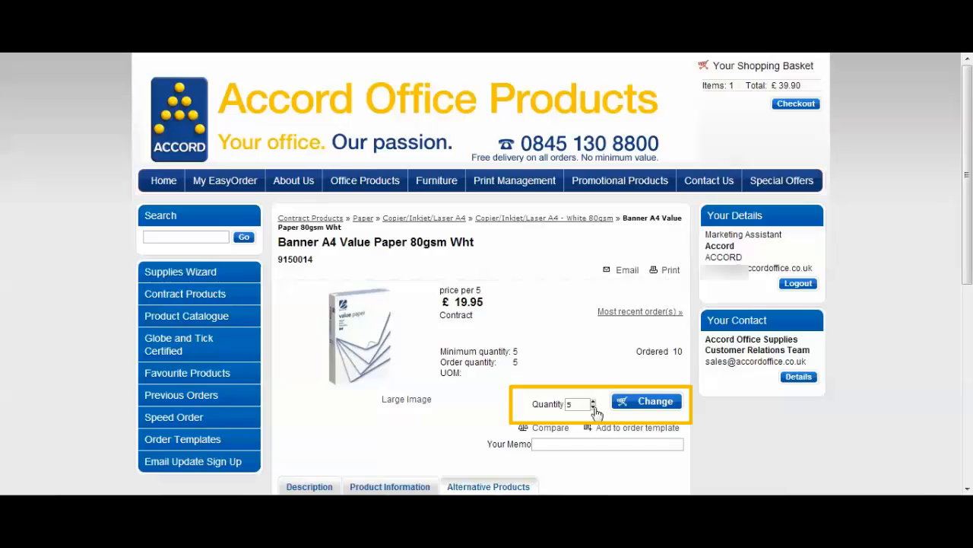
mouse_move(653, 413)
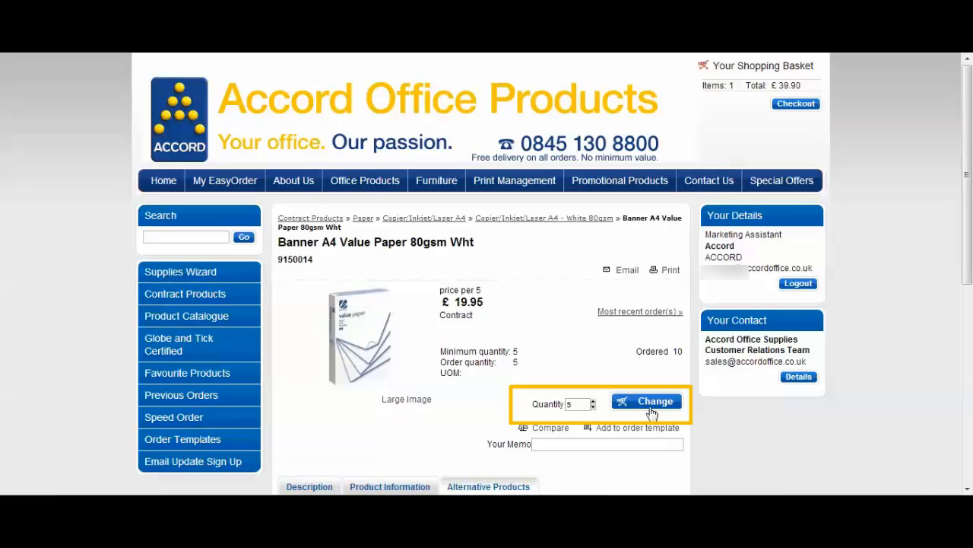
click(646, 401)
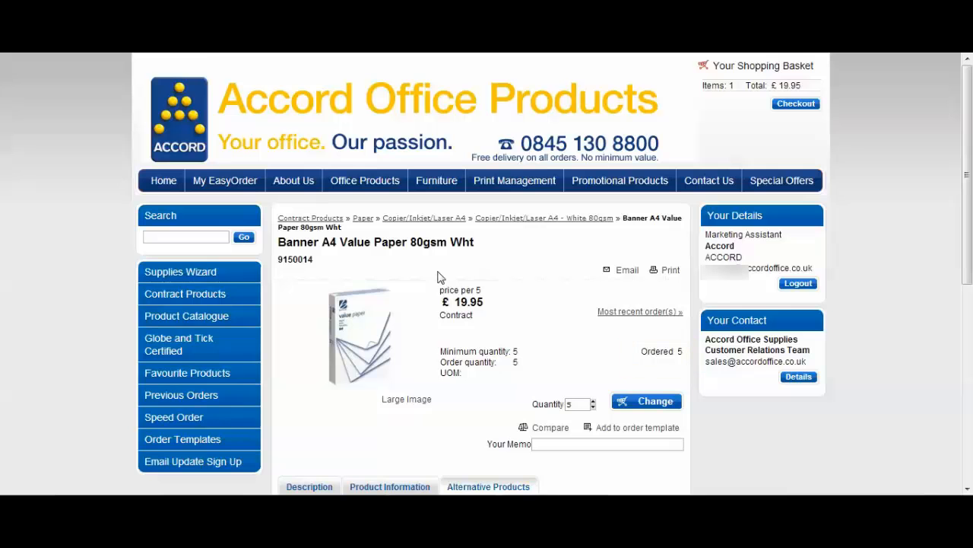
Order 10 of the £14.95 A4 Basic Multicopier Paper PK500 from Alternative Products.
scroll(down, 3)
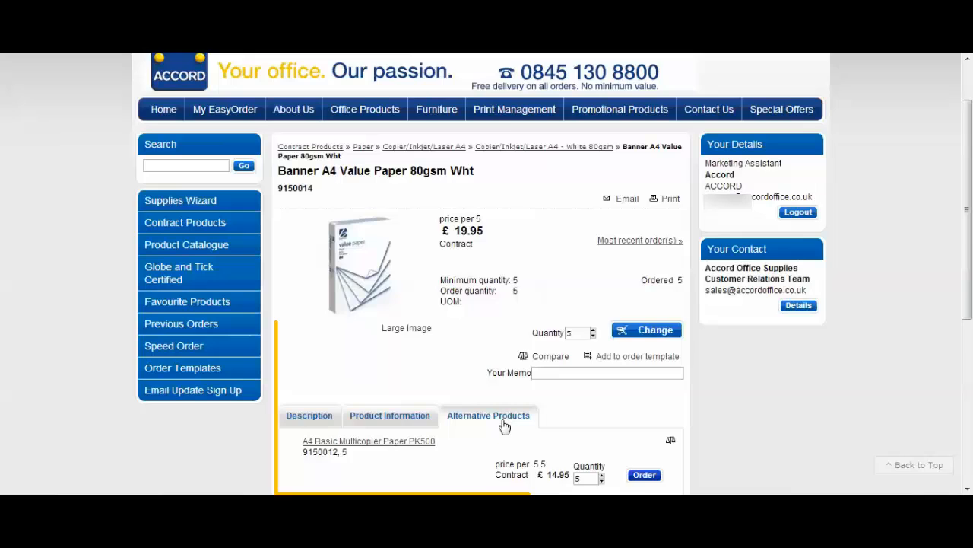
scroll(down, 3)
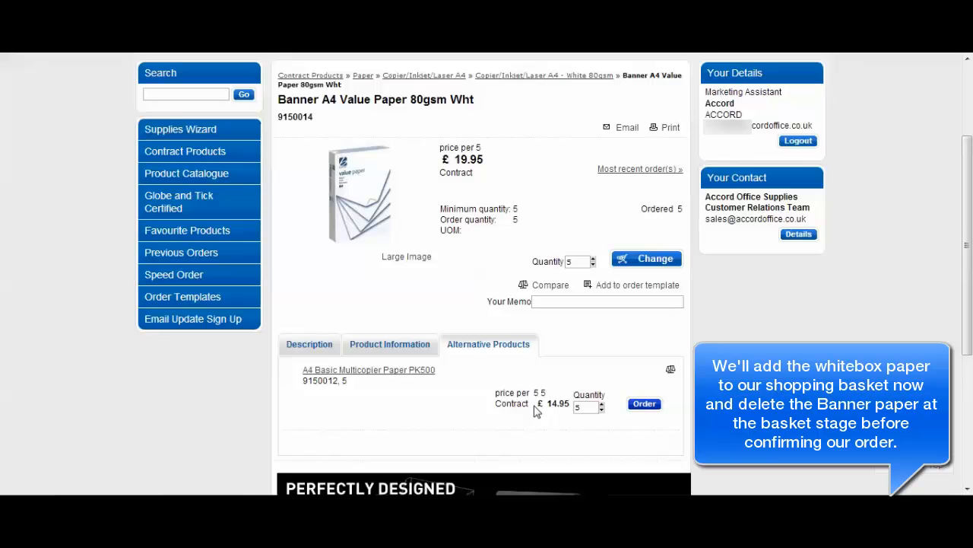
mouse_move(532, 373)
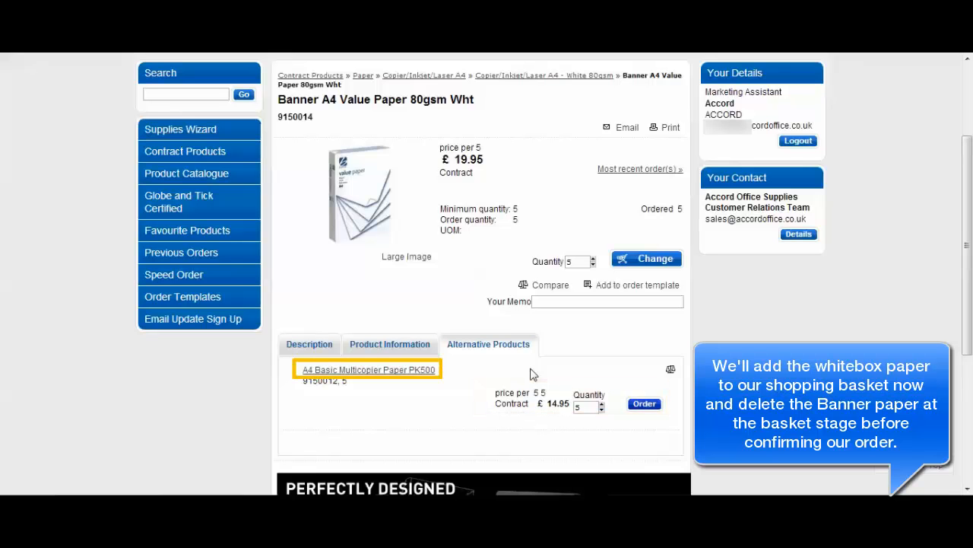
mouse_move(622, 414)
text(10)
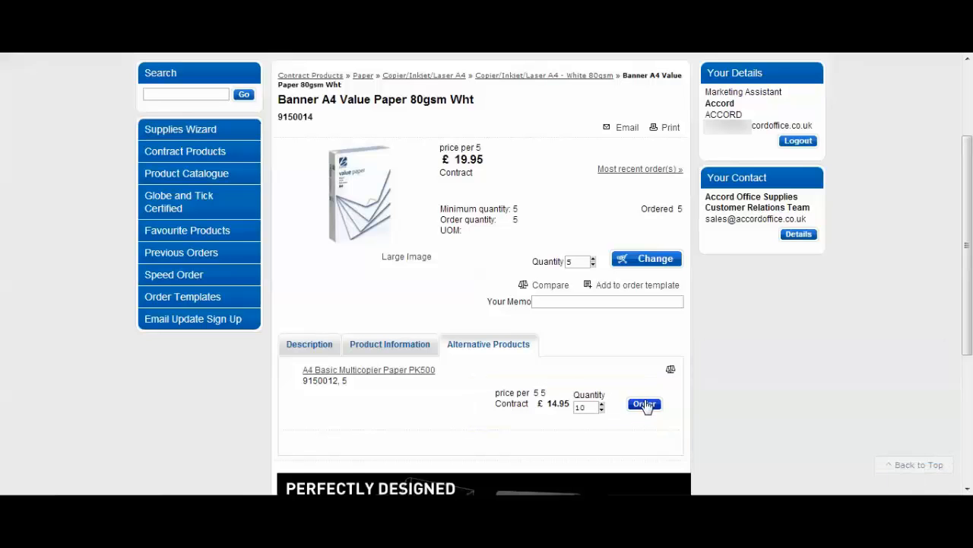
click(644, 404)
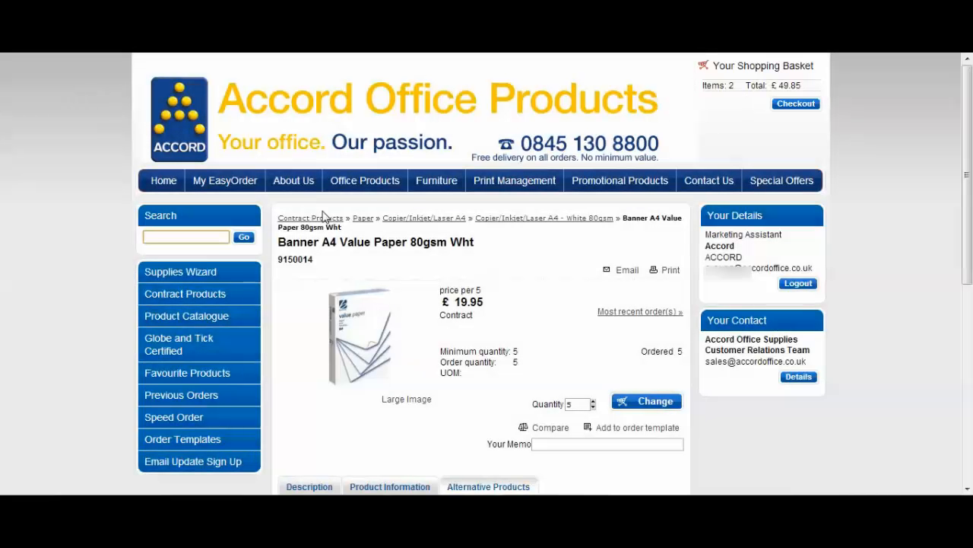
Search for 'bic pen' and sort the results by Price (0-9).
click(185, 237)
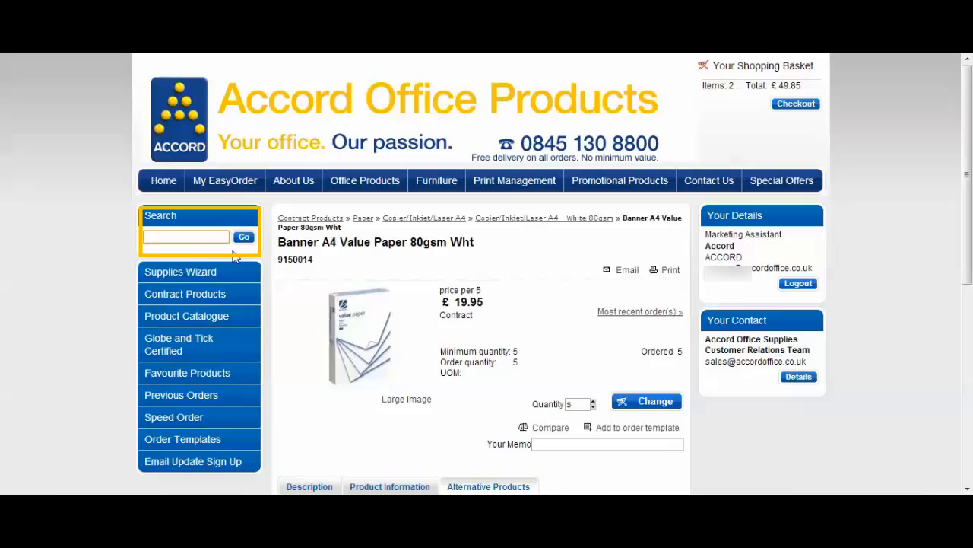
mouse_move(190, 250)
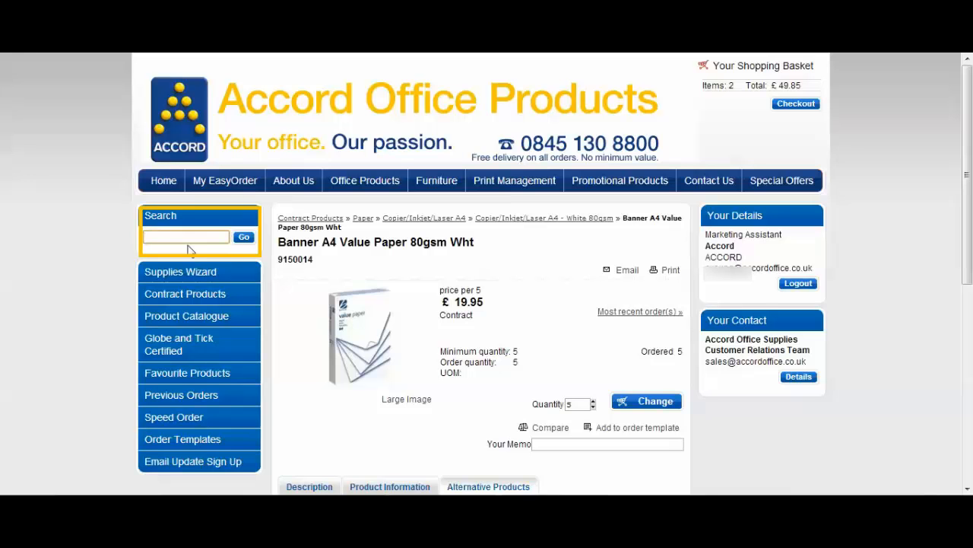
text(bic pen)
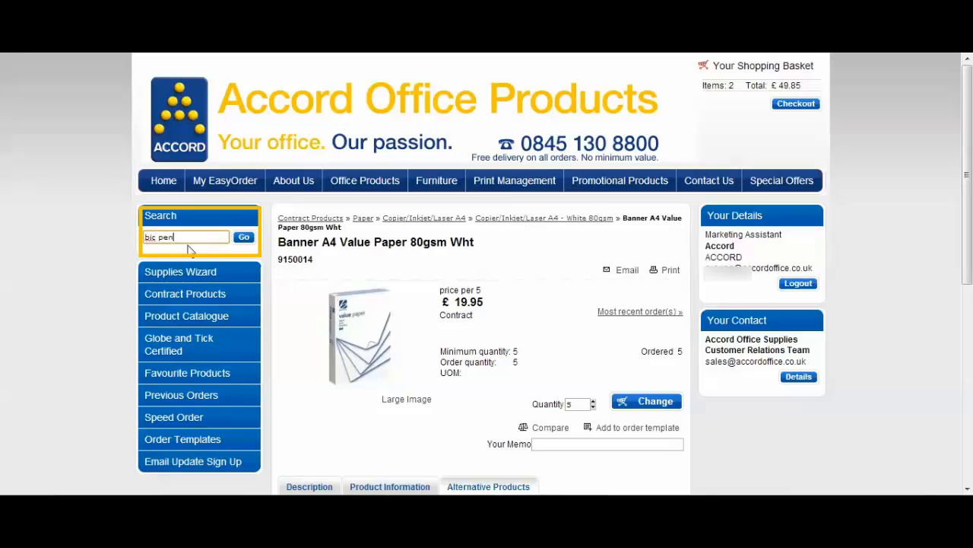
click(243, 237)
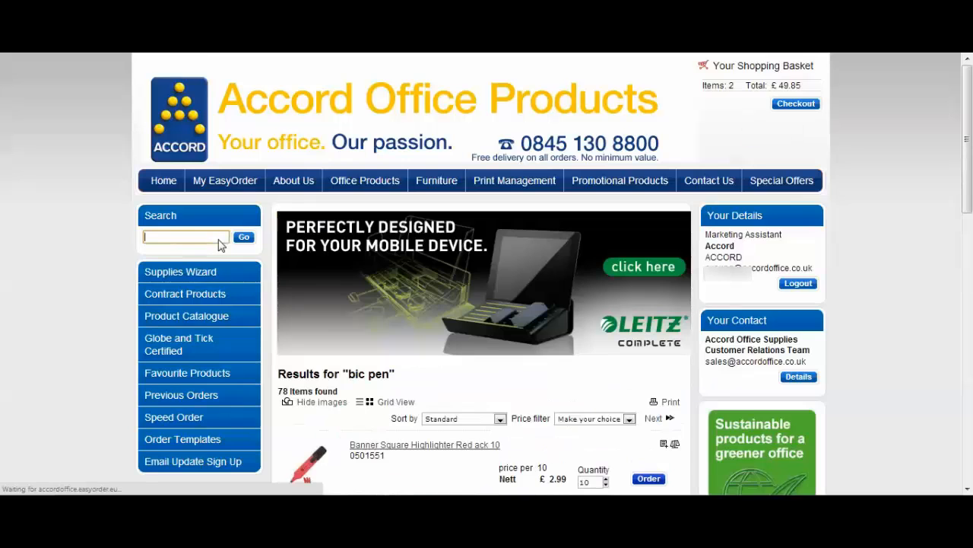
scroll(down, 3)
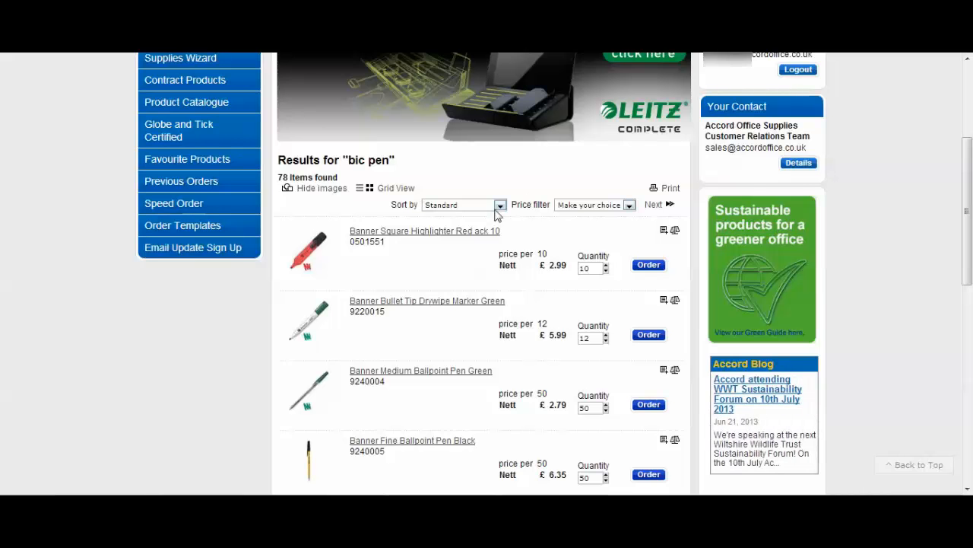
click(494, 203)
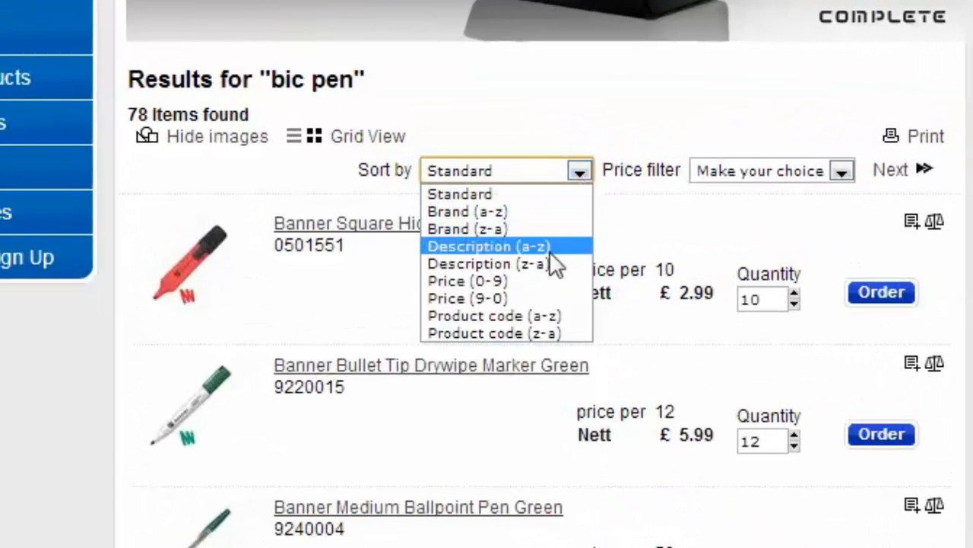
click(467, 280)
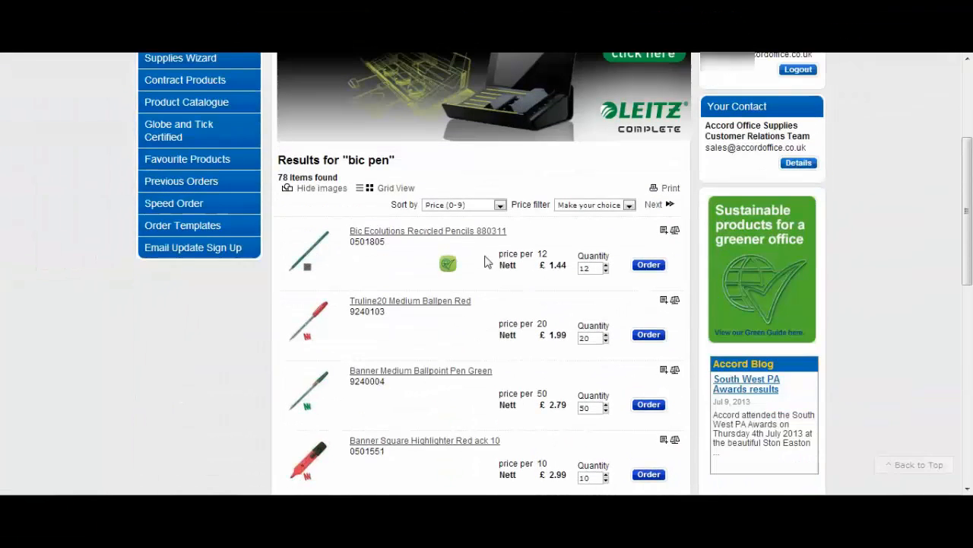
Scroll the sorted results and open the Bic Cristal Ball Pen Fine Blk 14 page.
scroll(down, 3)
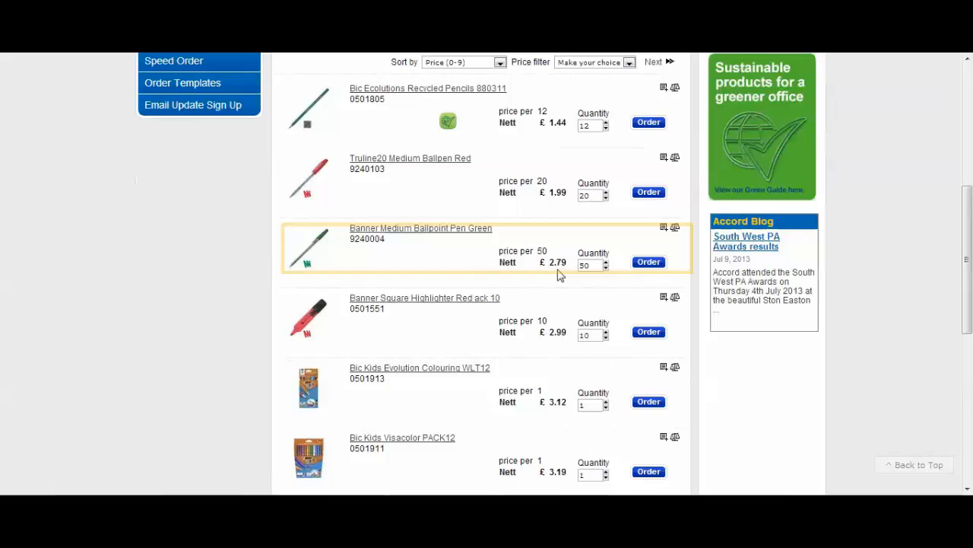
scroll(down, 3)
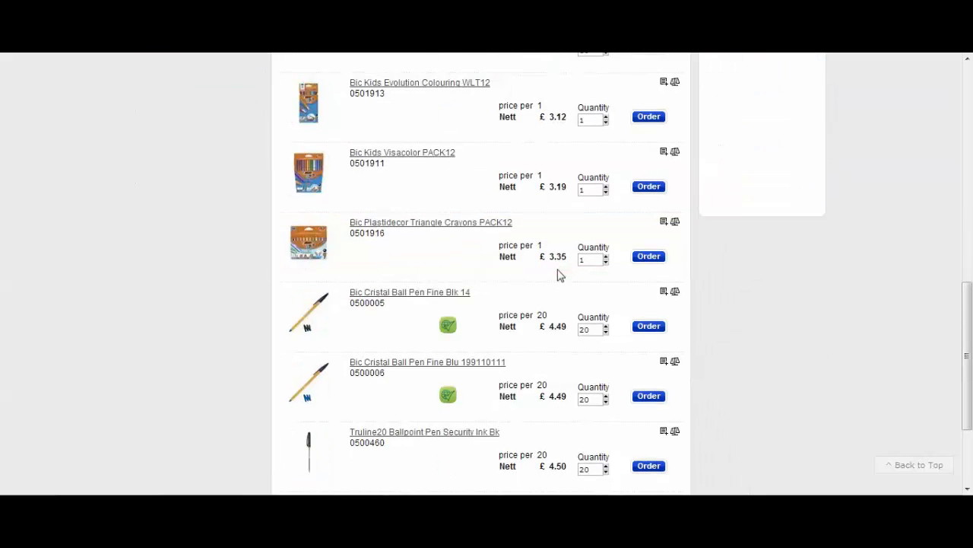
scroll(down, 3)
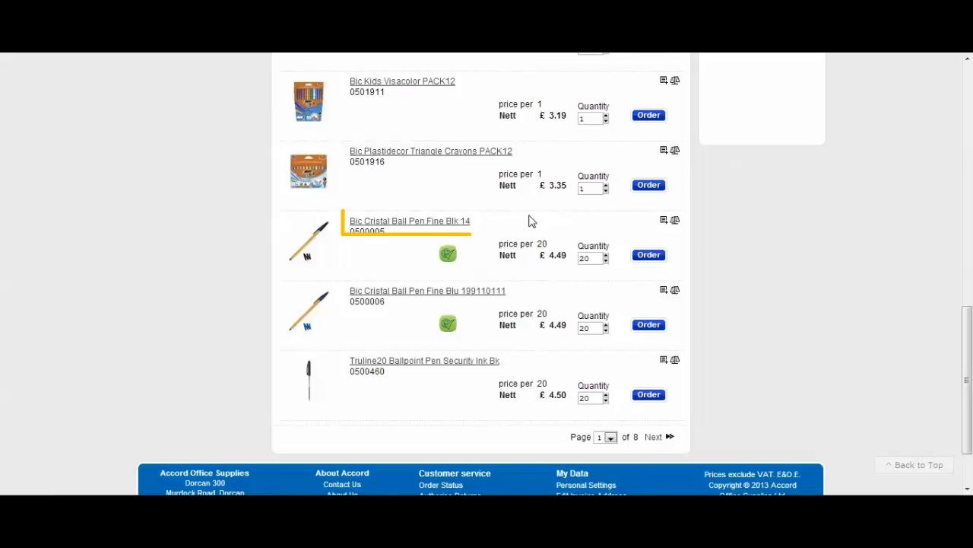
click(409, 220)
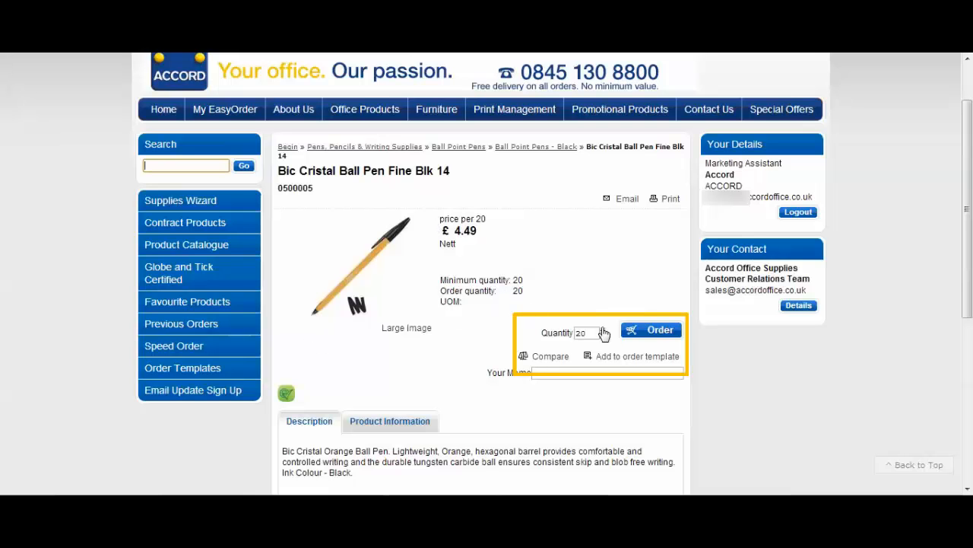
Order Bic Cristal black pens and raise the quantity to 20, totalling £58.83.
click(651, 329)
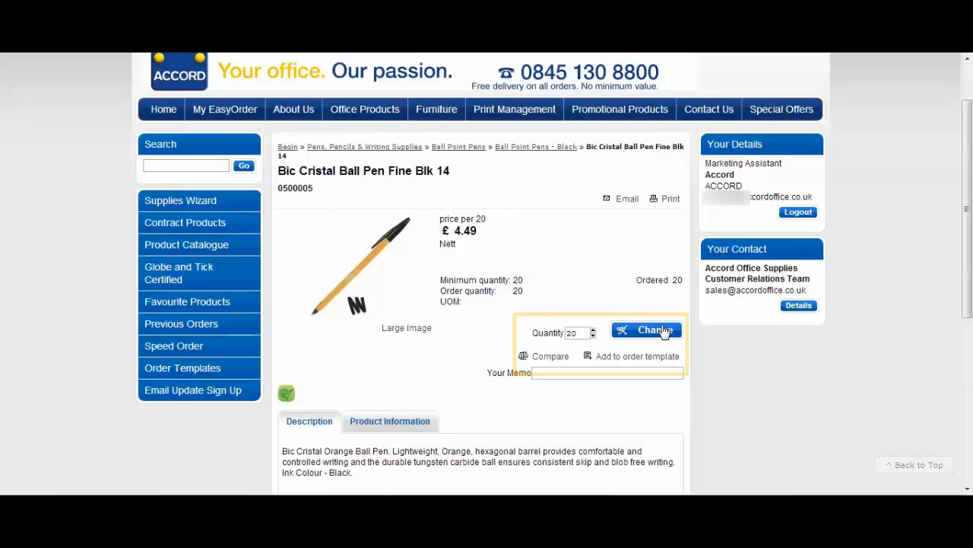
click(646, 330)
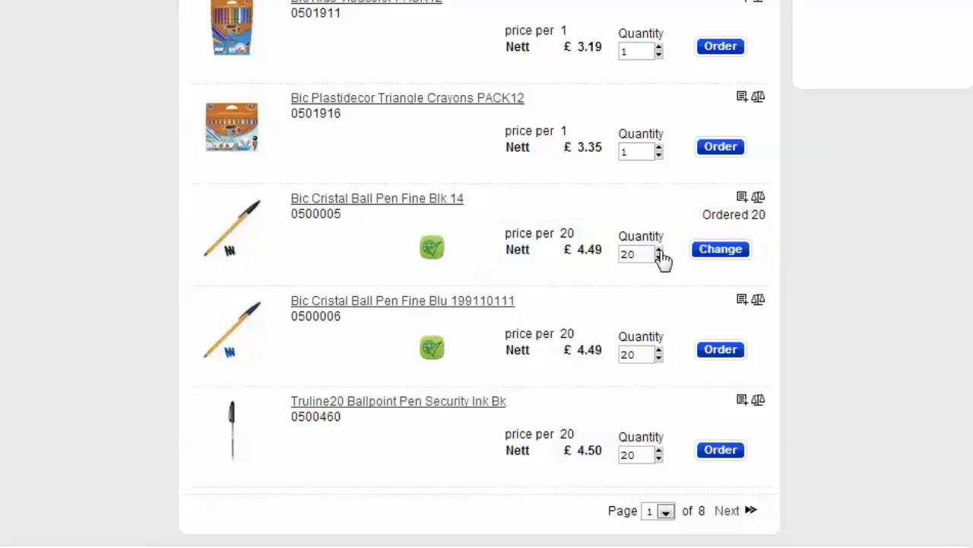
click(719, 249)
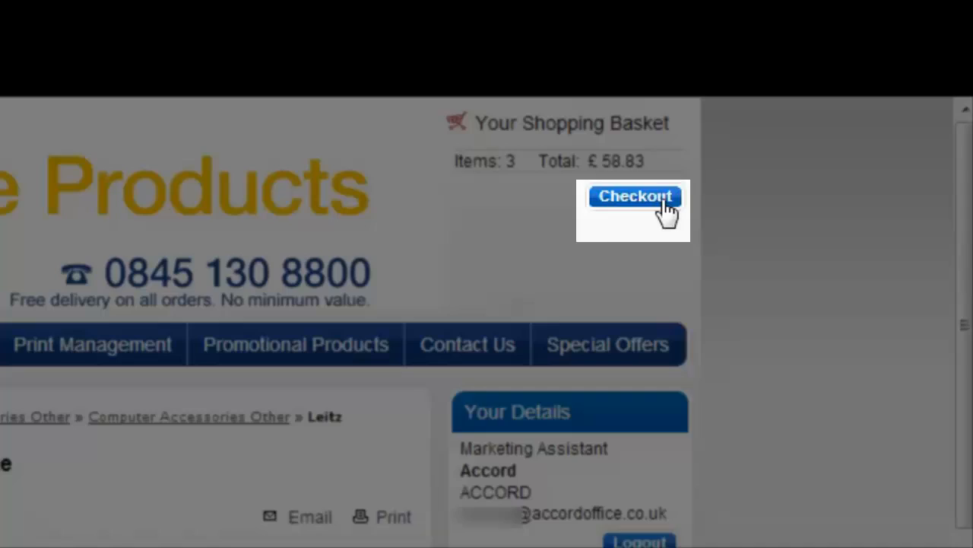
In the Shopping Basket, raise Multicopier paper to 20 and recalculate, reaching £82.54.
click(633, 196)
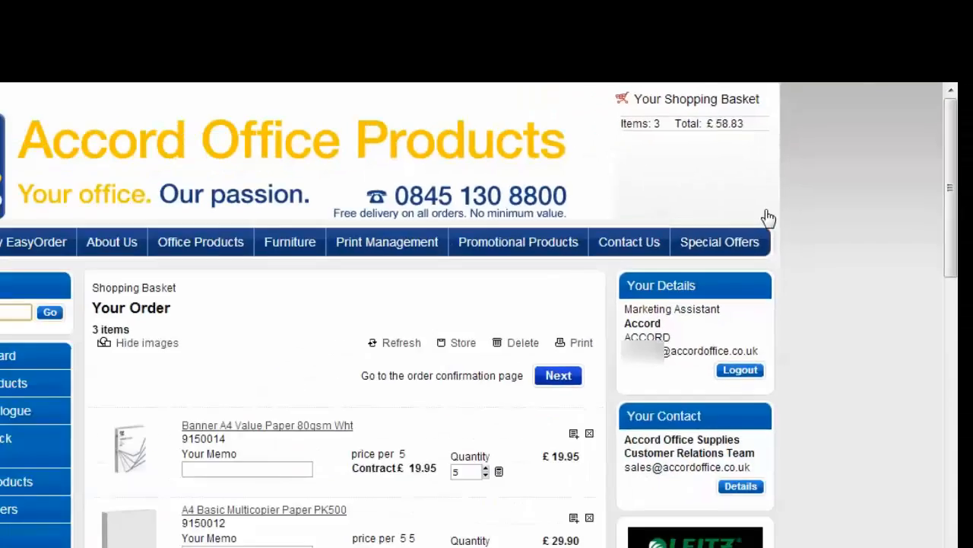
scroll(down, 3)
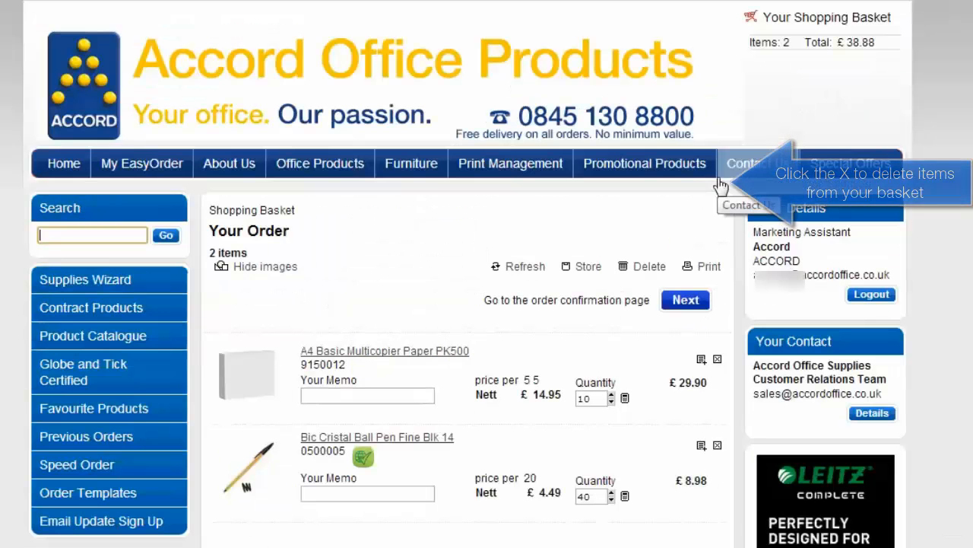
scroll(down, 3)
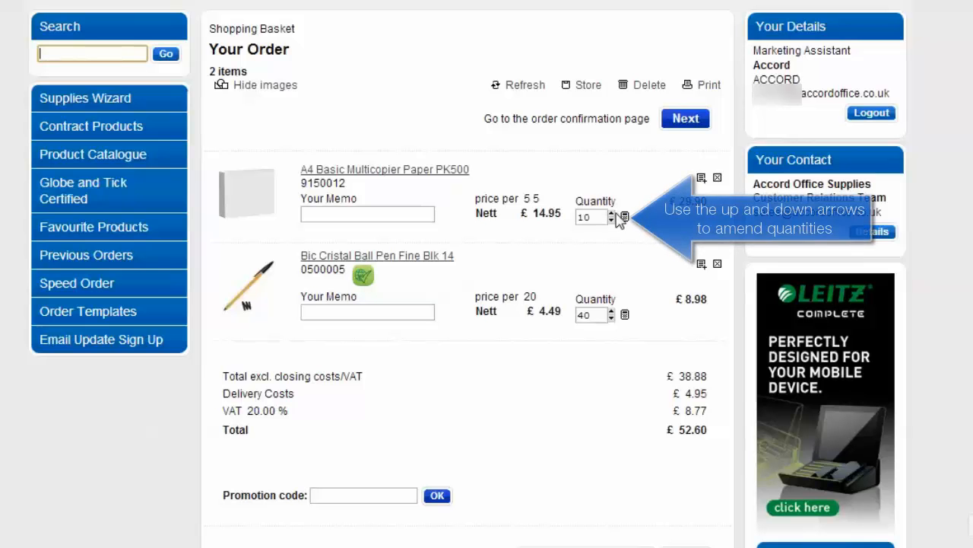
click(613, 213)
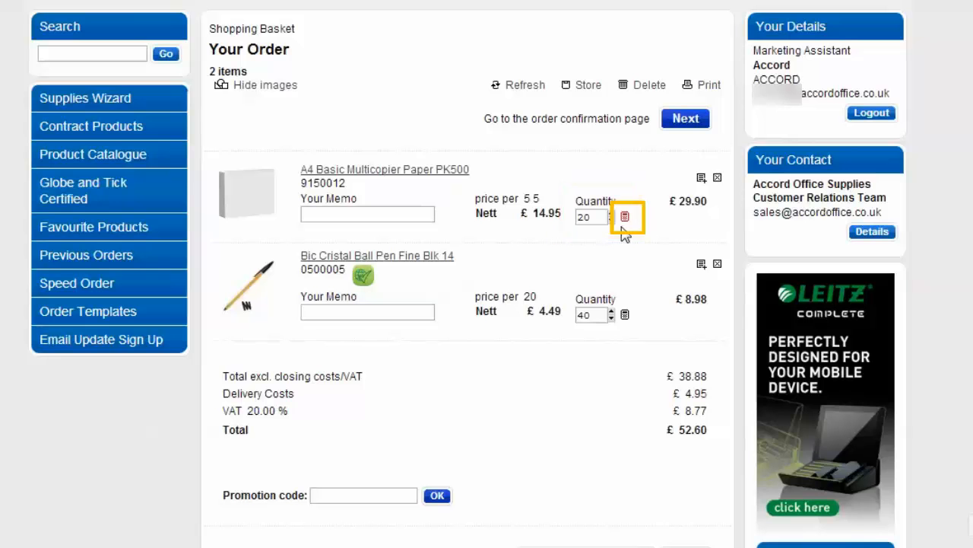
click(625, 217)
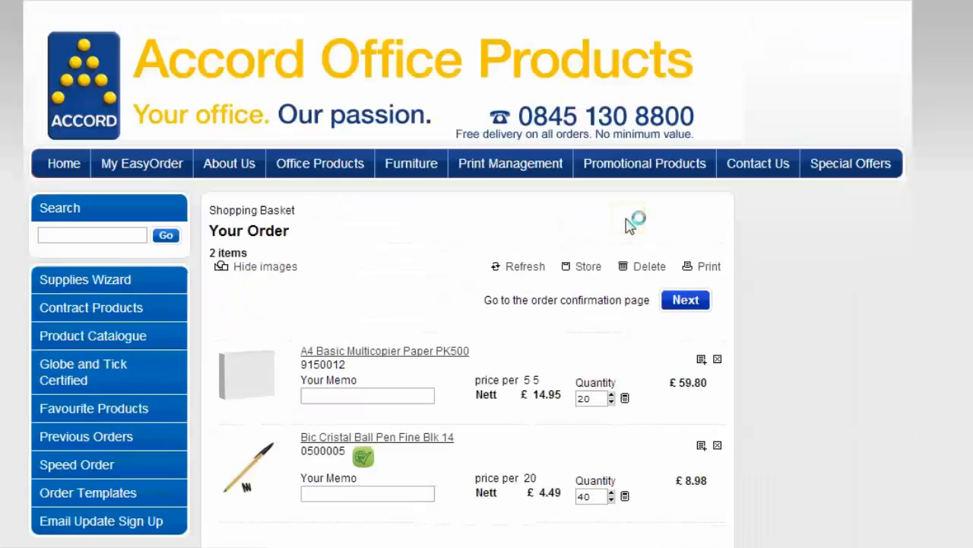
scroll(down, 3)
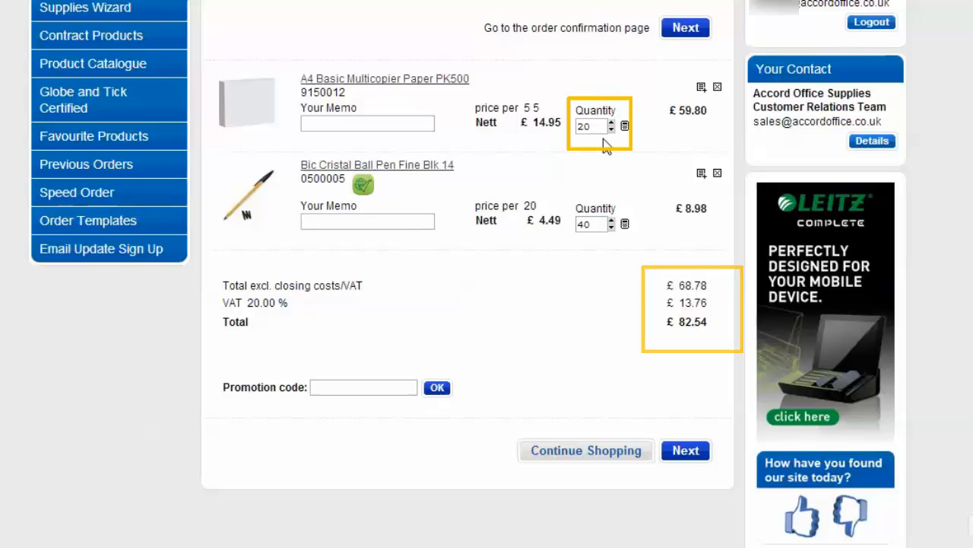
click(367, 123)
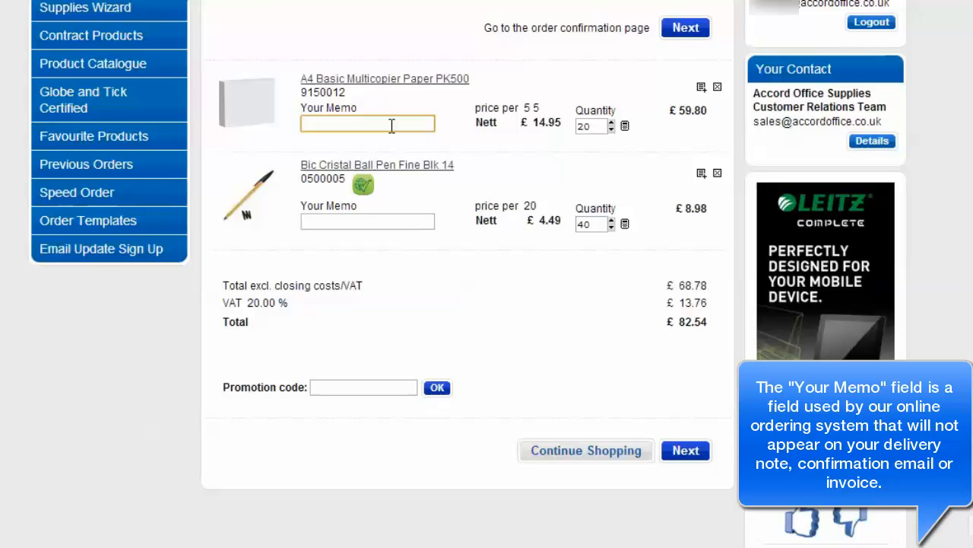
mouse_move(437, 150)
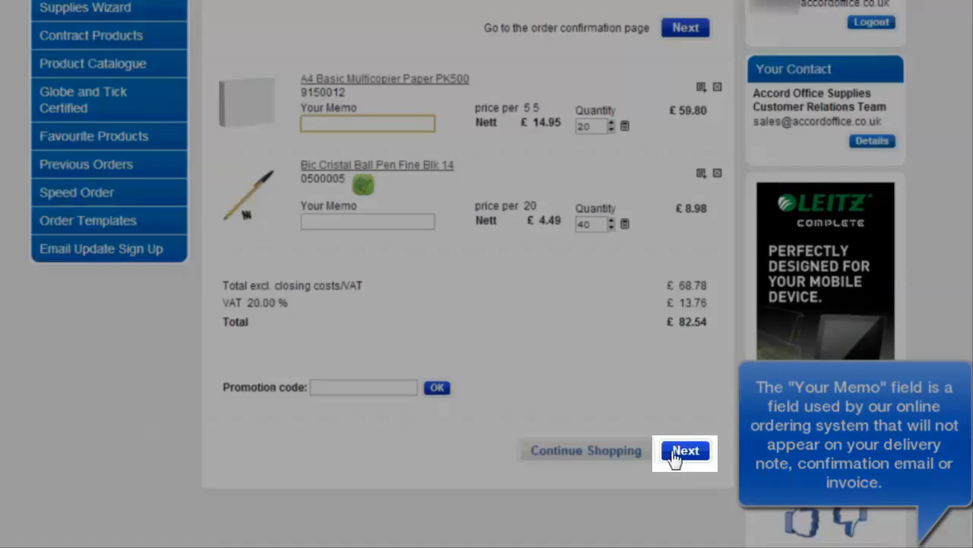
Select the Accord Test Account Swindon address for shipping and for invoicing.
click(683, 450)
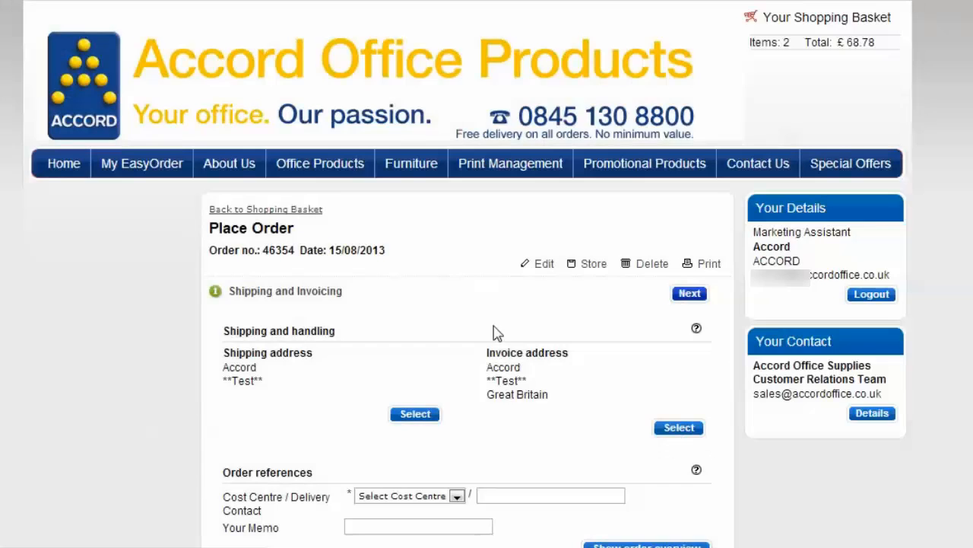
scroll(down, 3)
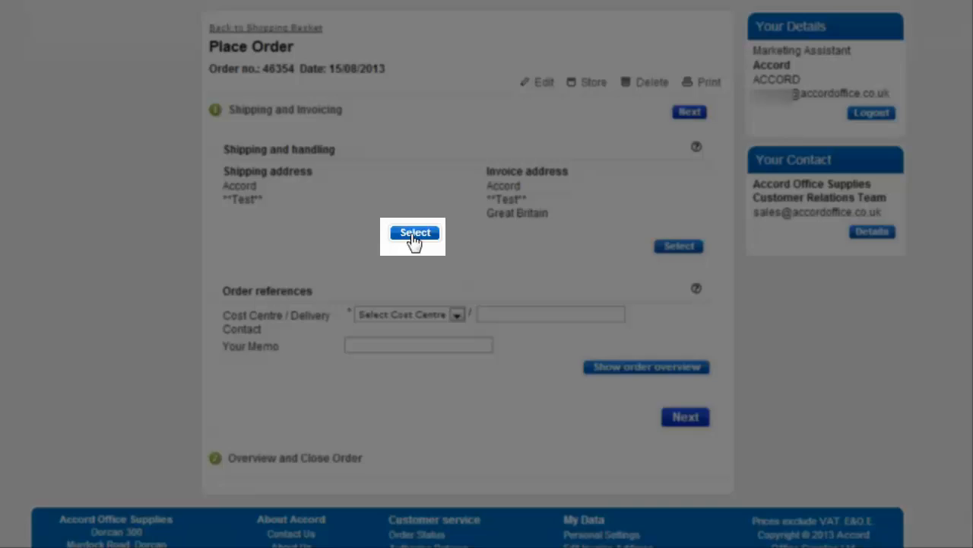
click(415, 232)
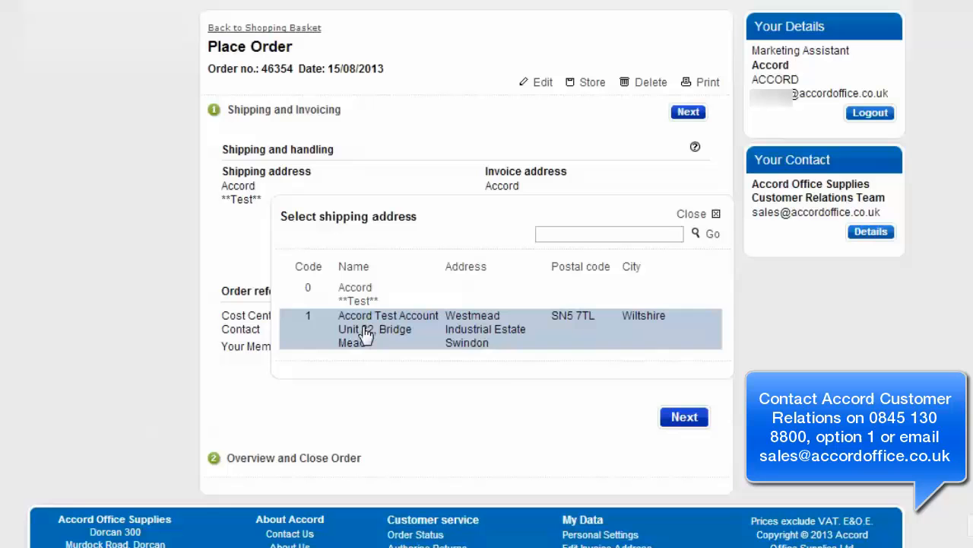
click(388, 328)
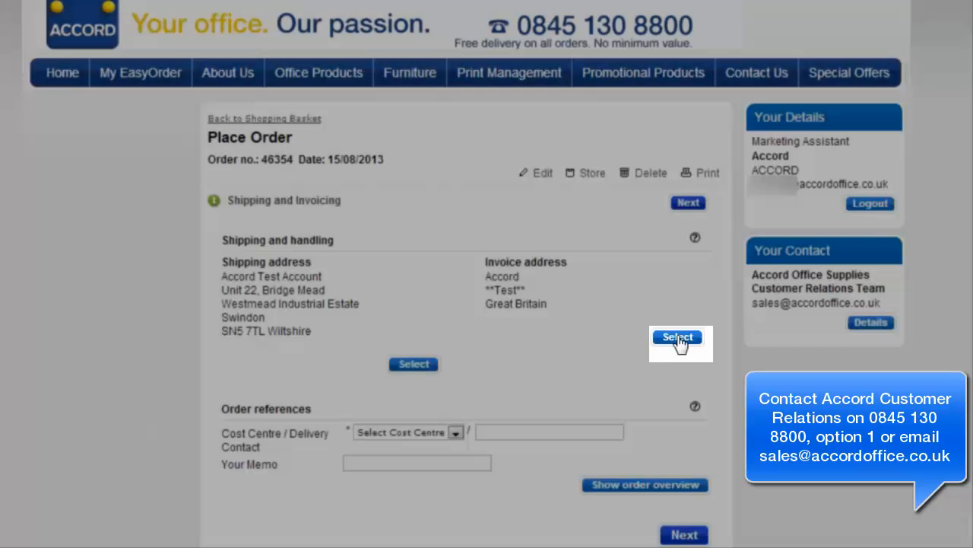
click(677, 337)
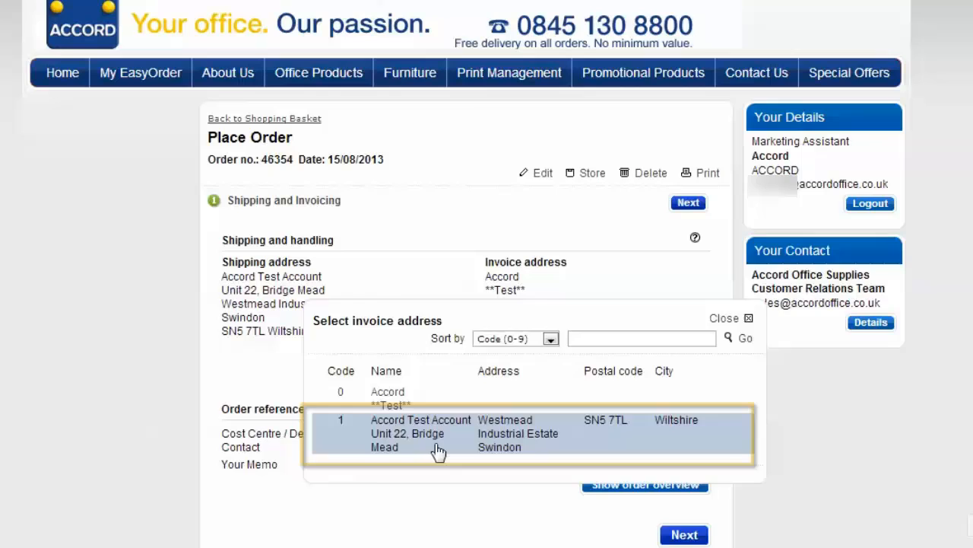
click(438, 434)
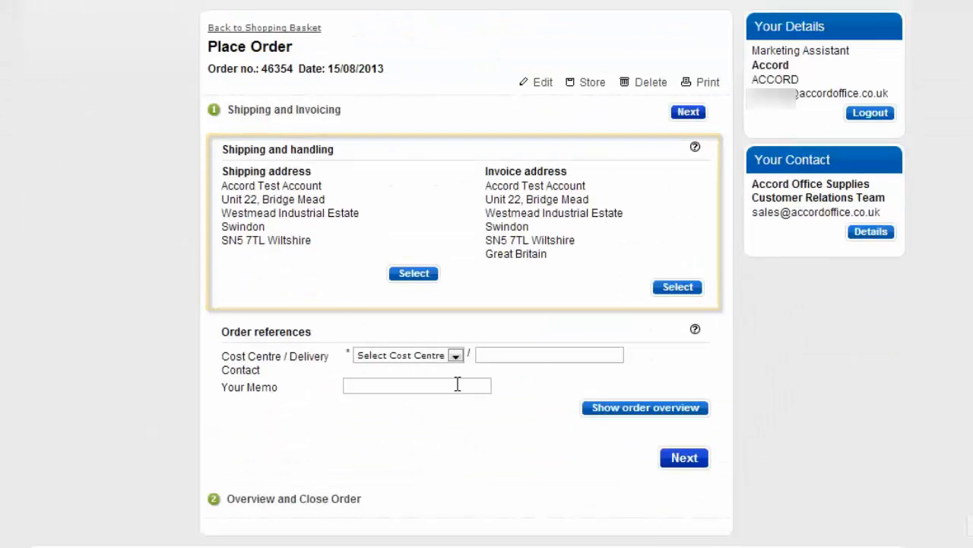
Choose cost centre KACC(Lyn), enter delivery contact 'Marketing Dept.', and view the order overview.
click(455, 355)
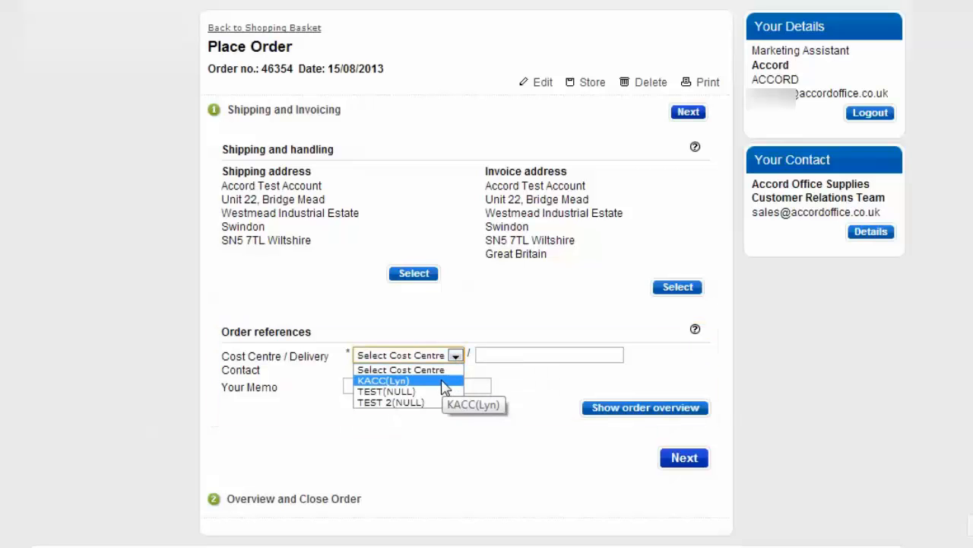
click(383, 381)
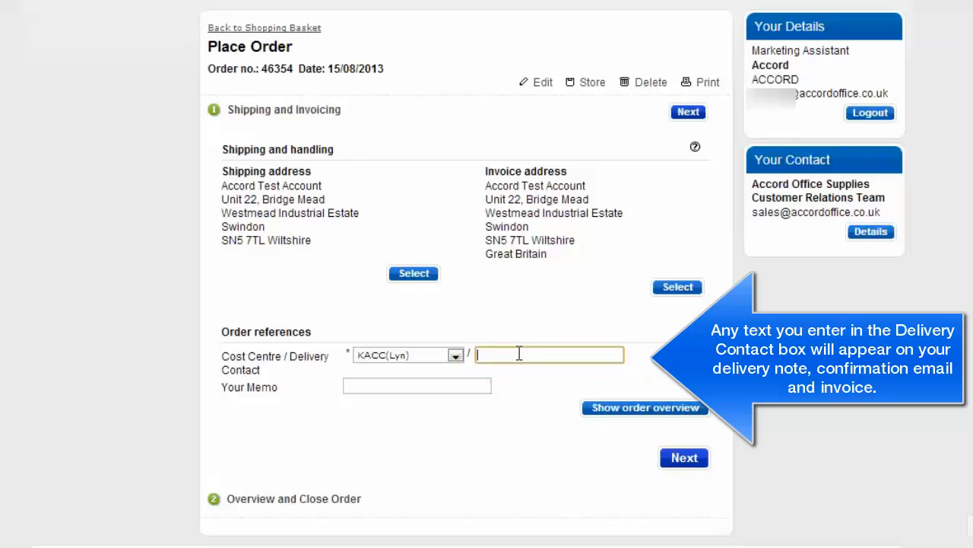
text(Marketing Dept.)
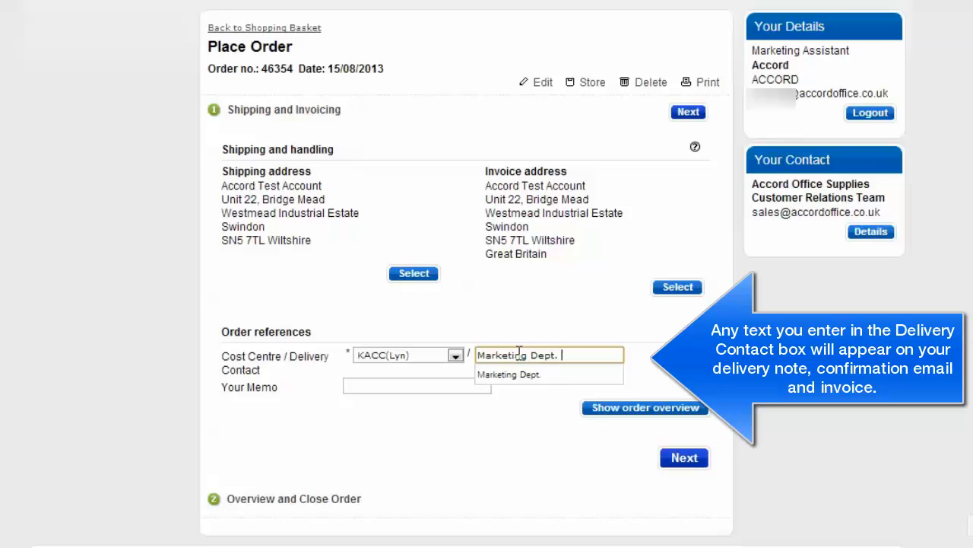
click(417, 385)
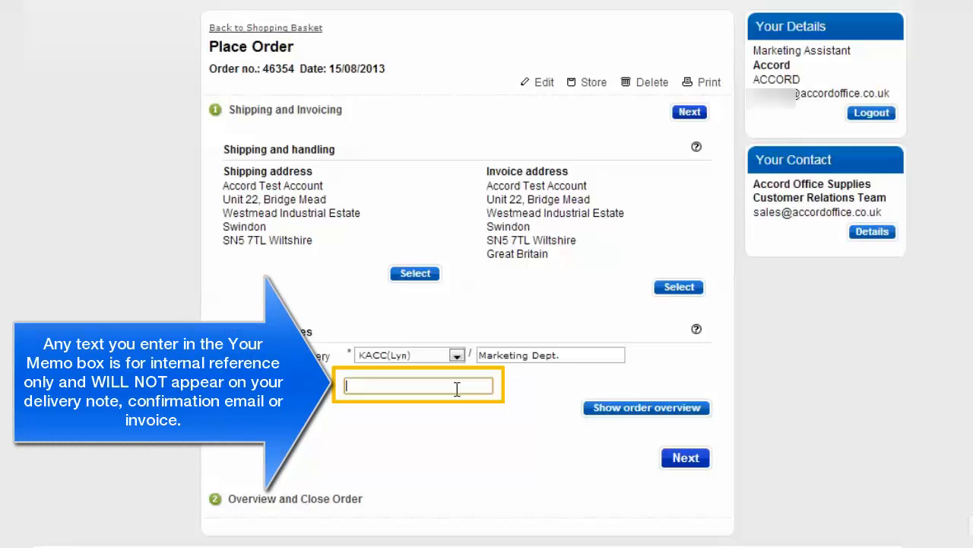
mouse_move(616, 414)
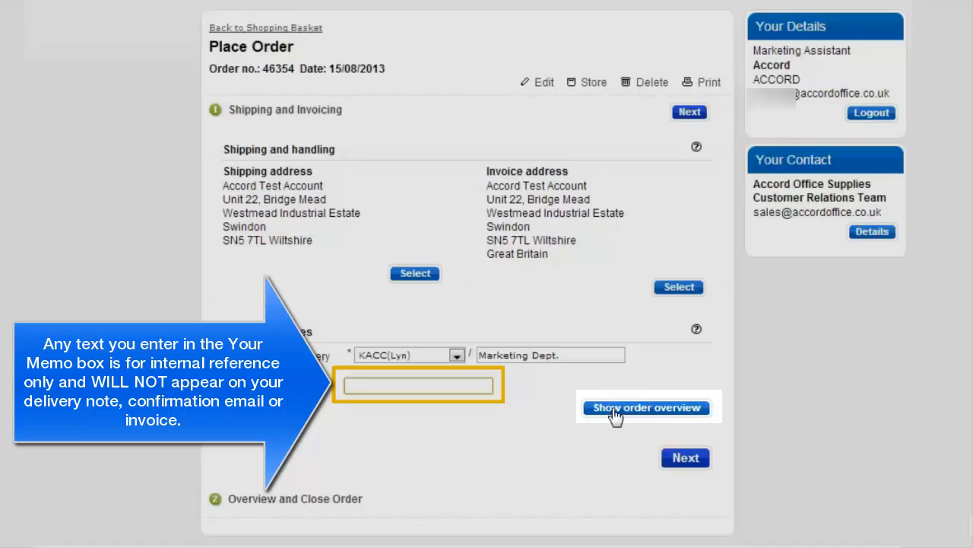
click(646, 407)
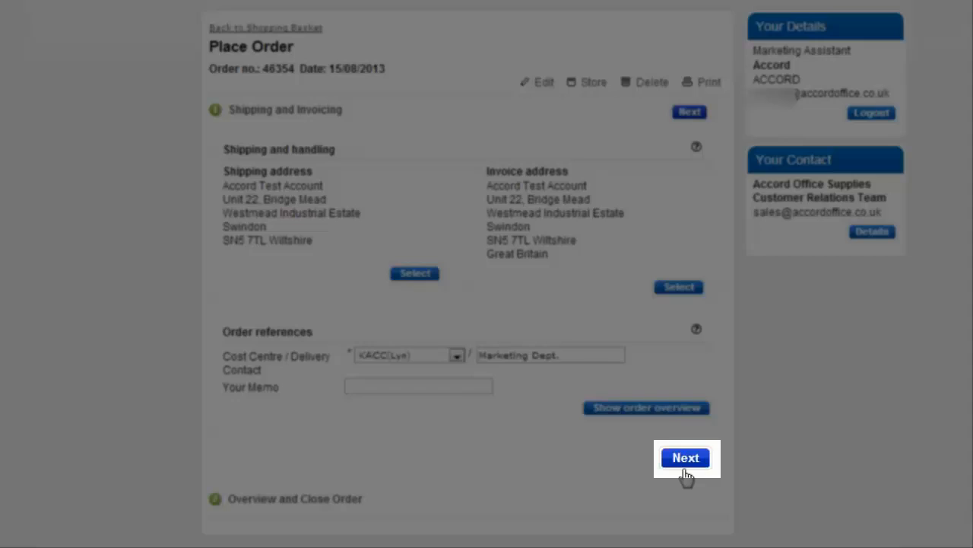
Advance to Overview and Close, keep Marketing Manager as approver, and review the £82.54 summary.
click(685, 457)
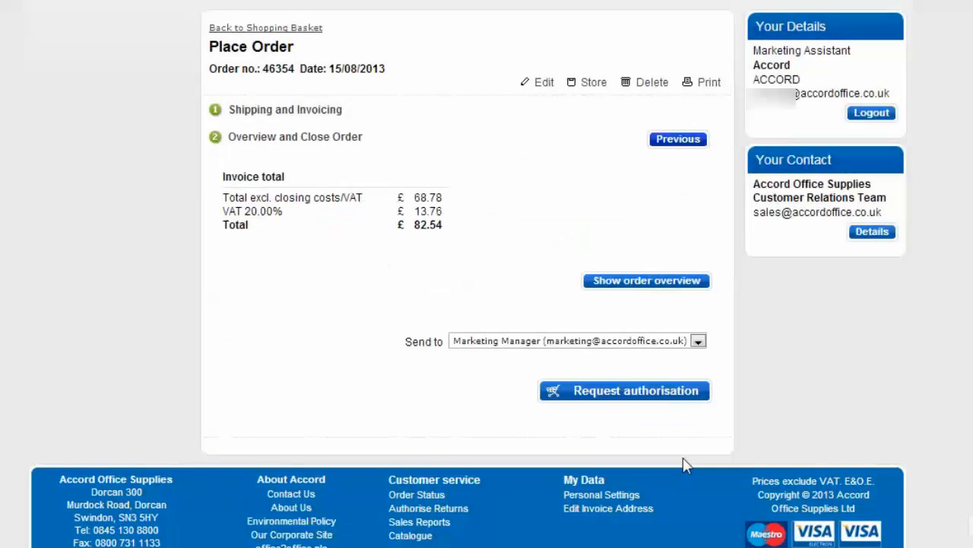
mouse_move(240, 273)
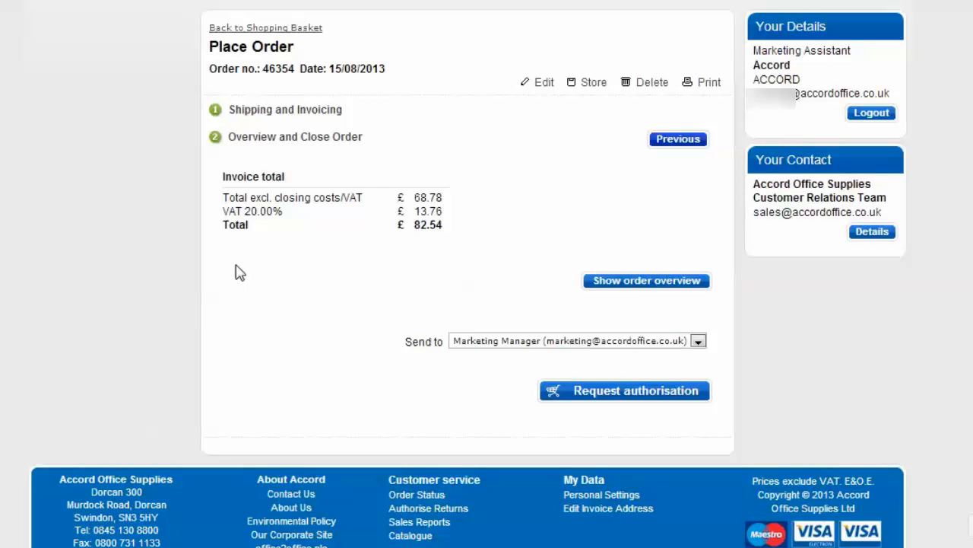
mouse_move(266, 253)
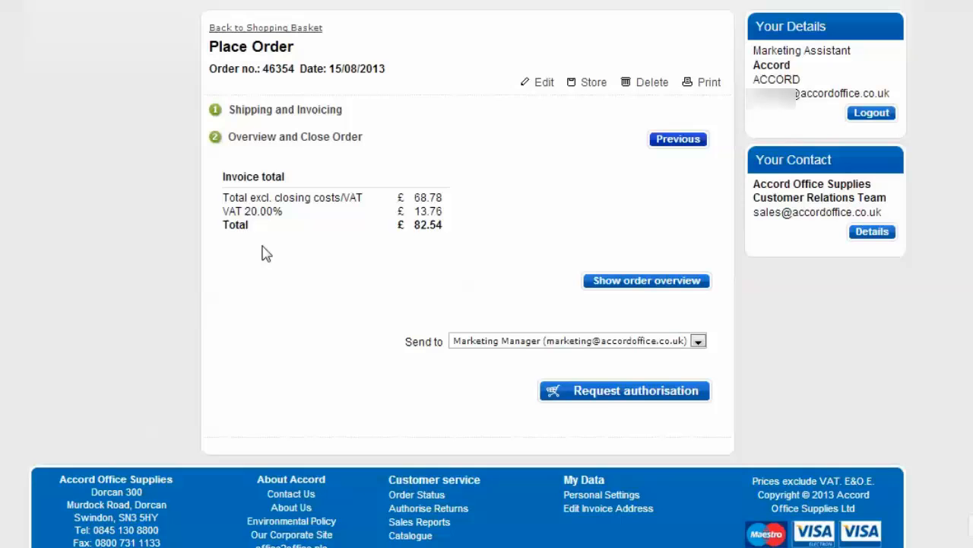
mouse_move(603, 409)
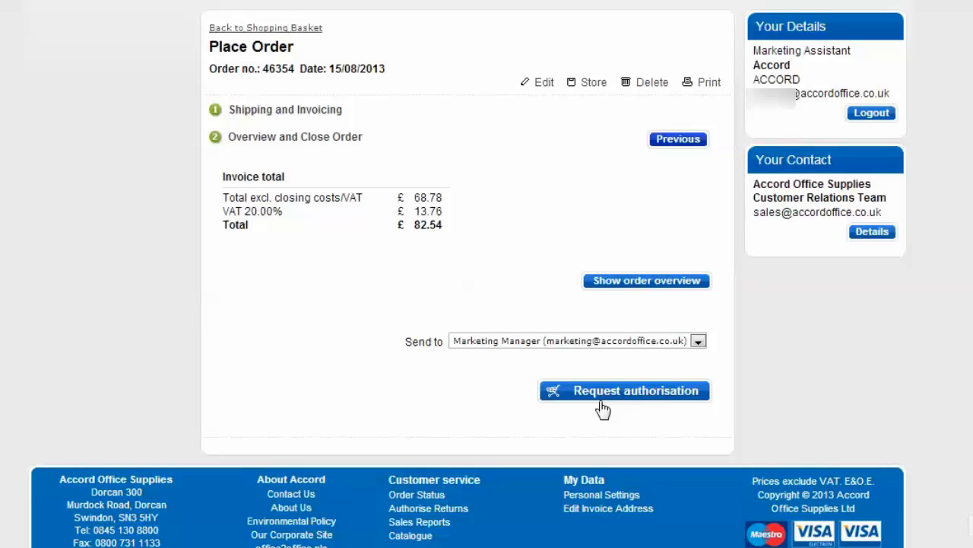
mouse_move(697, 341)
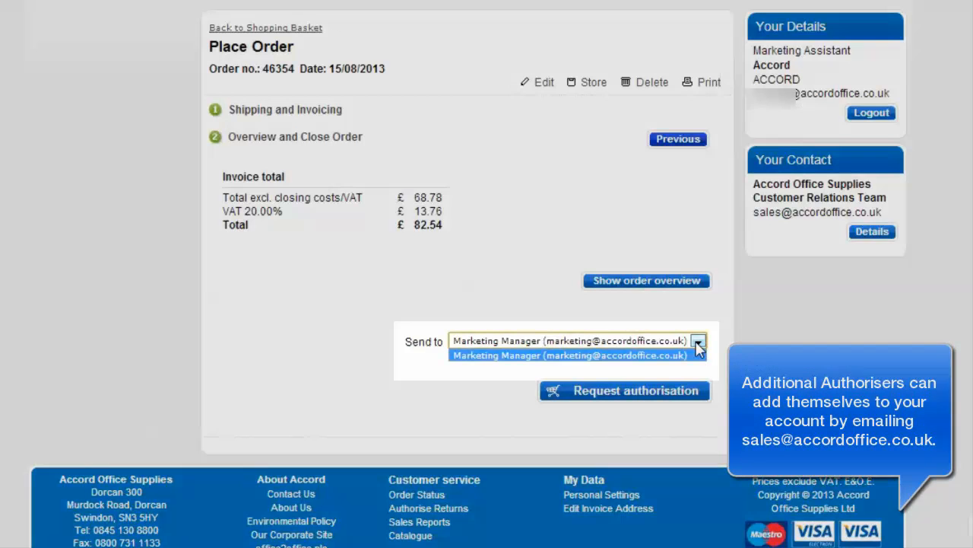
click(572, 355)
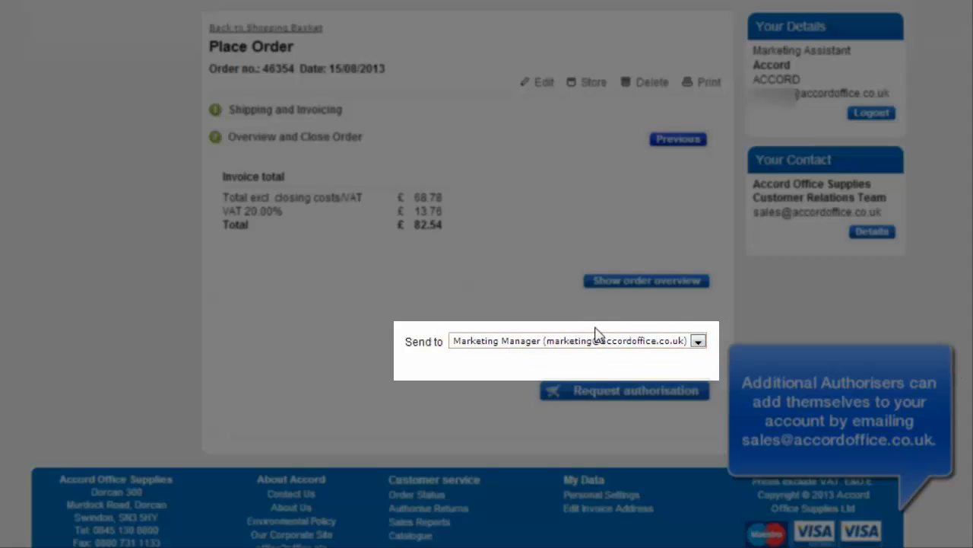
click(646, 280)
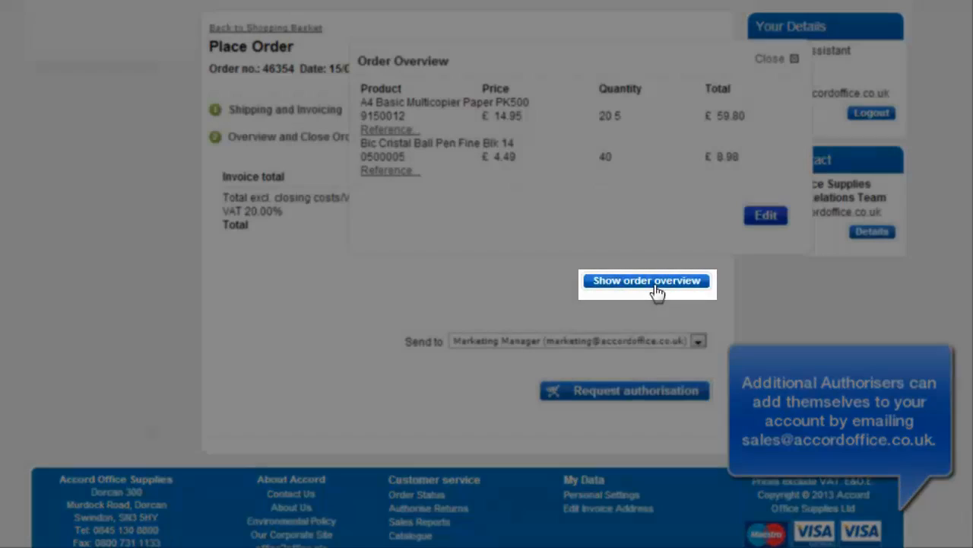
click(646, 281)
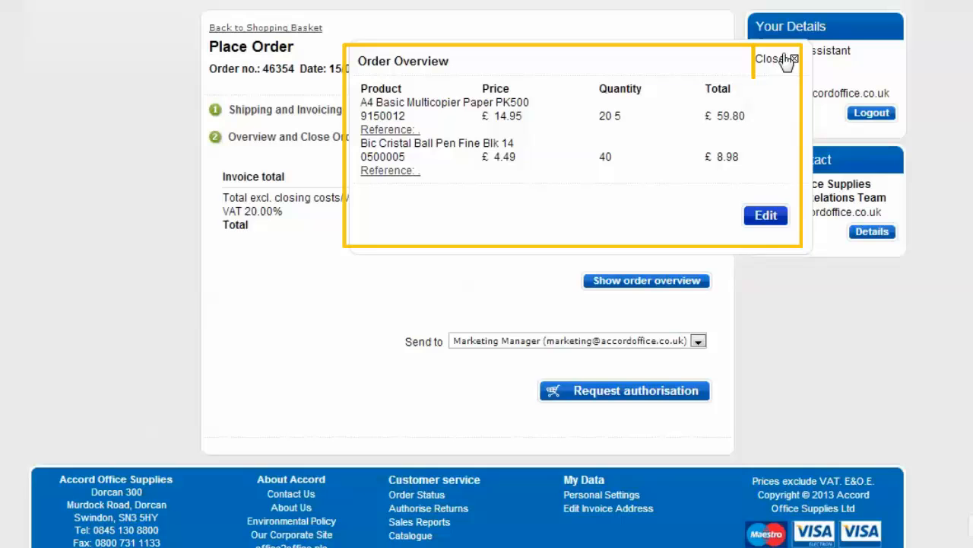
click(774, 60)
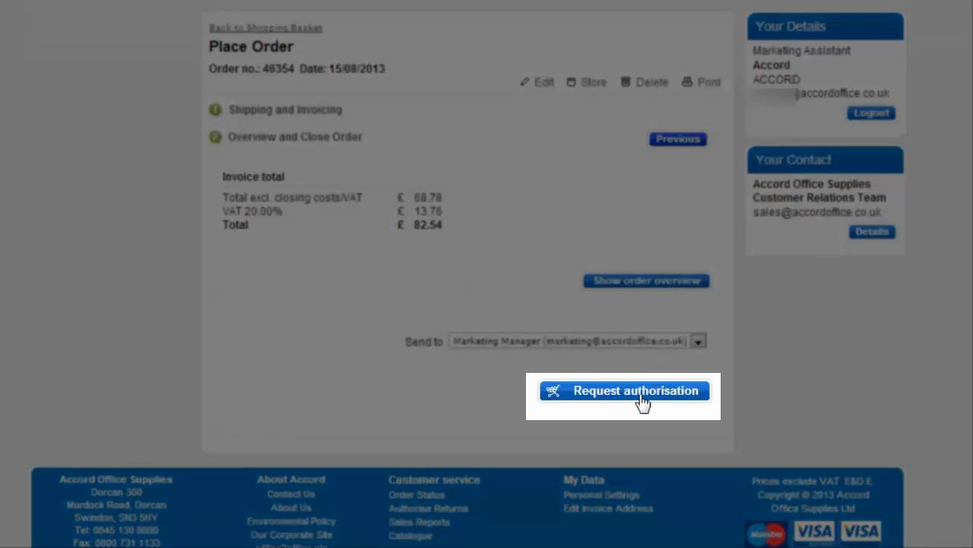
Request authorisation from the Marketing Manager, reaching order 46358's final overview step.
click(622, 390)
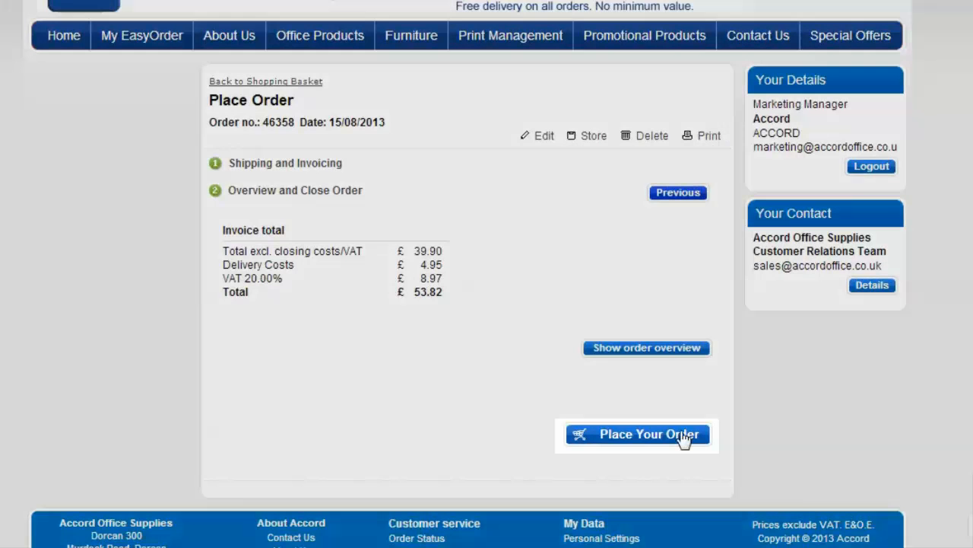
Place order 46358 and select its number on the thank-you page.
click(637, 434)
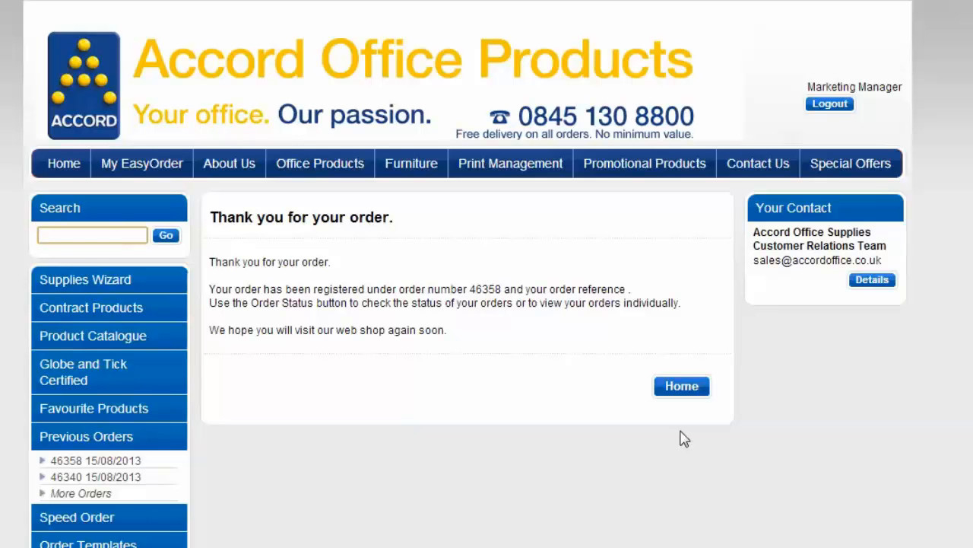
click(91, 234)
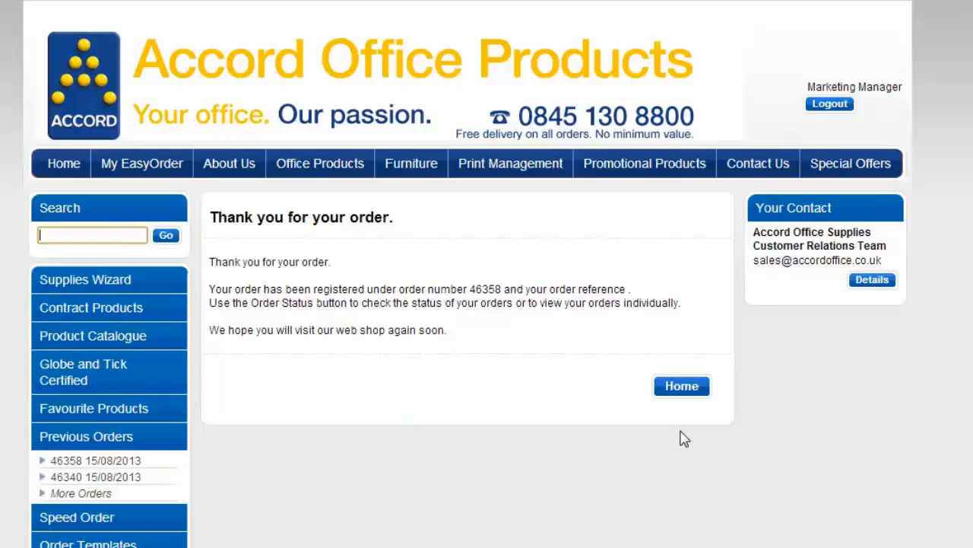
double_click(485, 288)
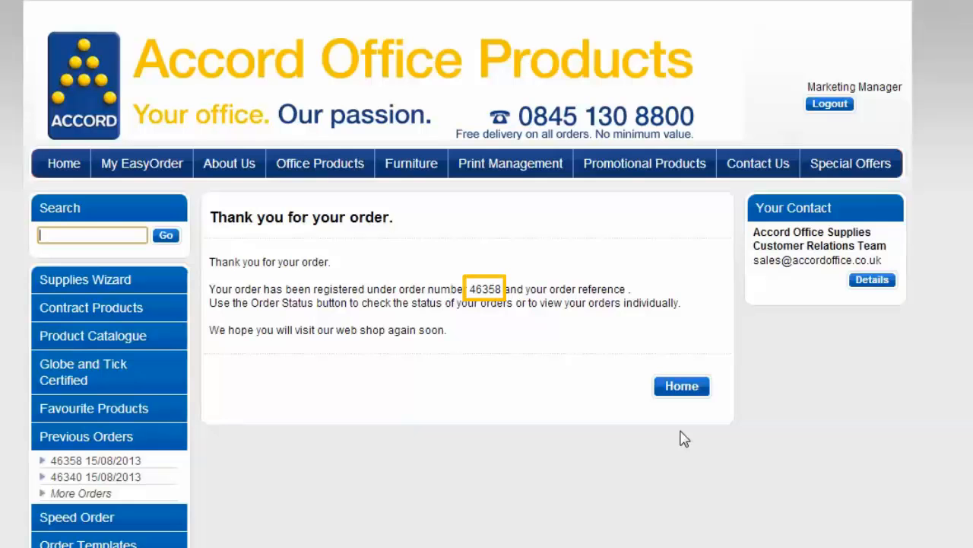